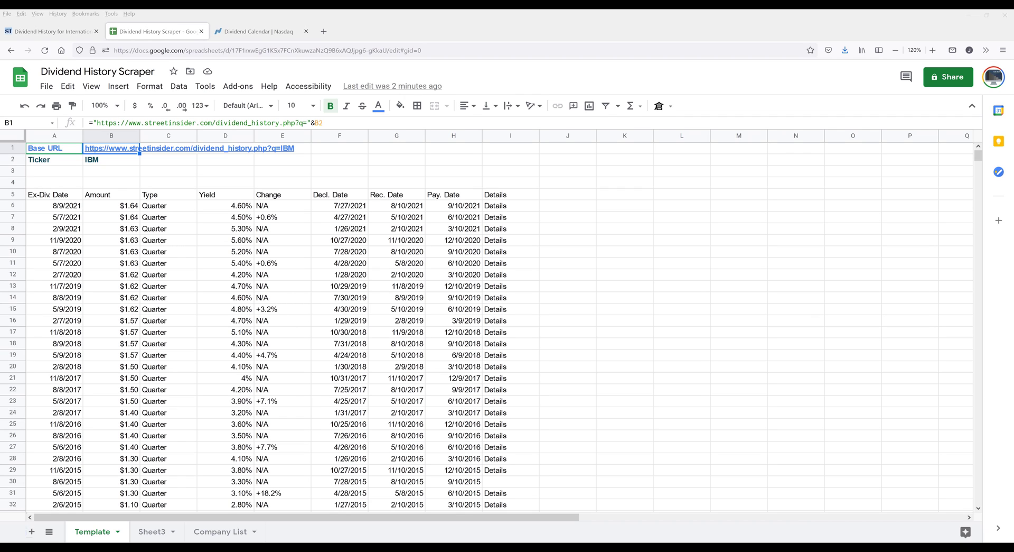
pyautogui.moveTo(742, 441)
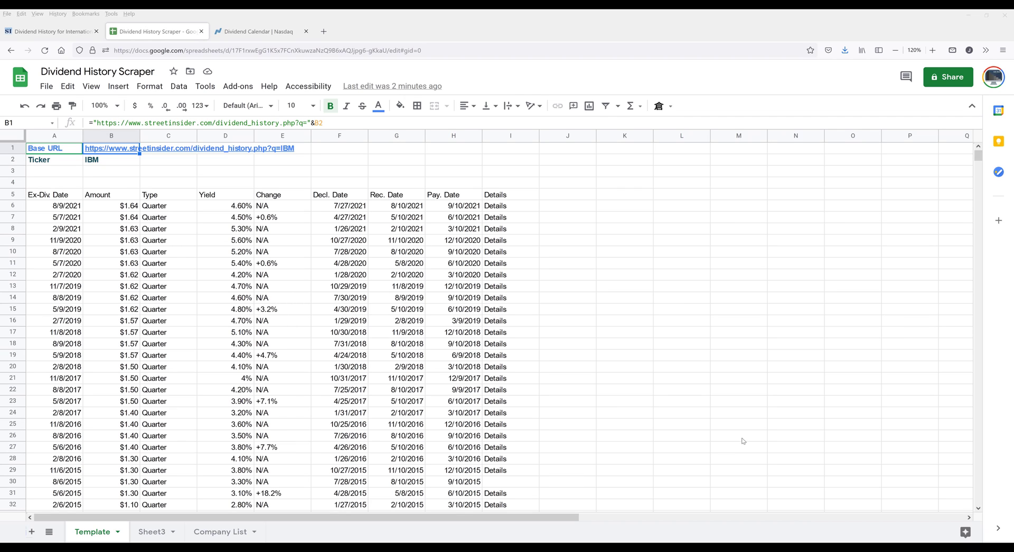
pyautogui.moveTo(46, 180)
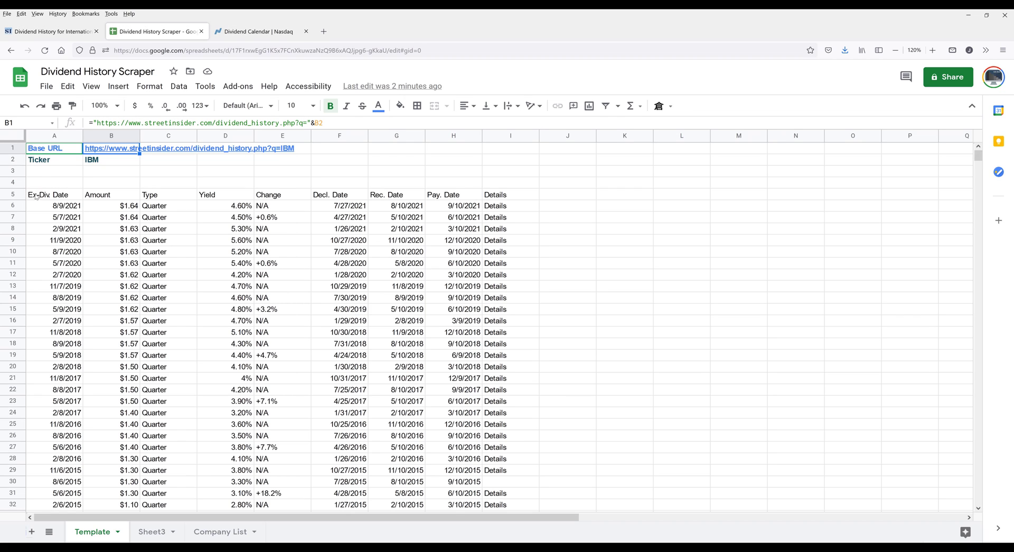
# Review the dividend formula and Base URL label, then scroll IBM's StreetInsider dividend table.
pyautogui.click(48, 195)
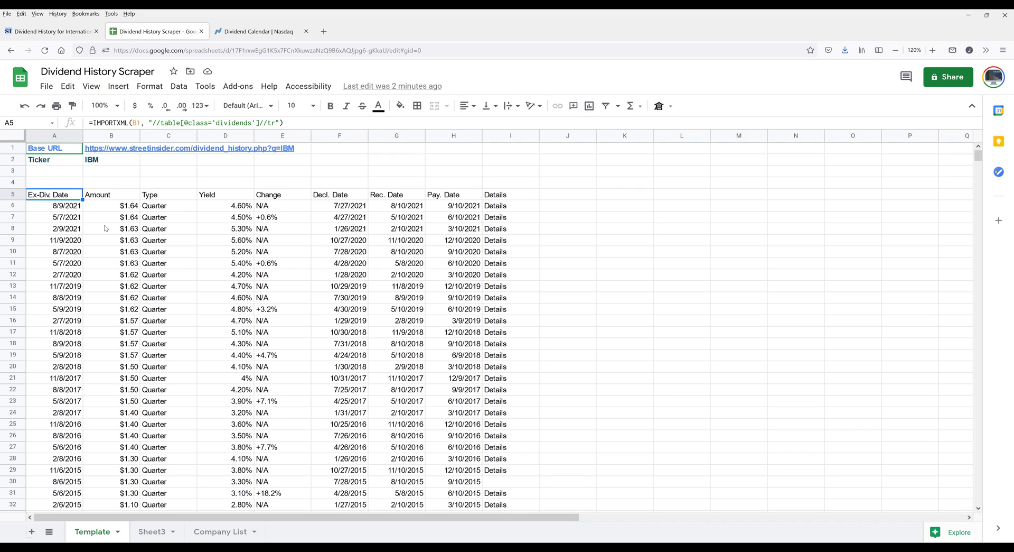
pyautogui.click(111, 228)
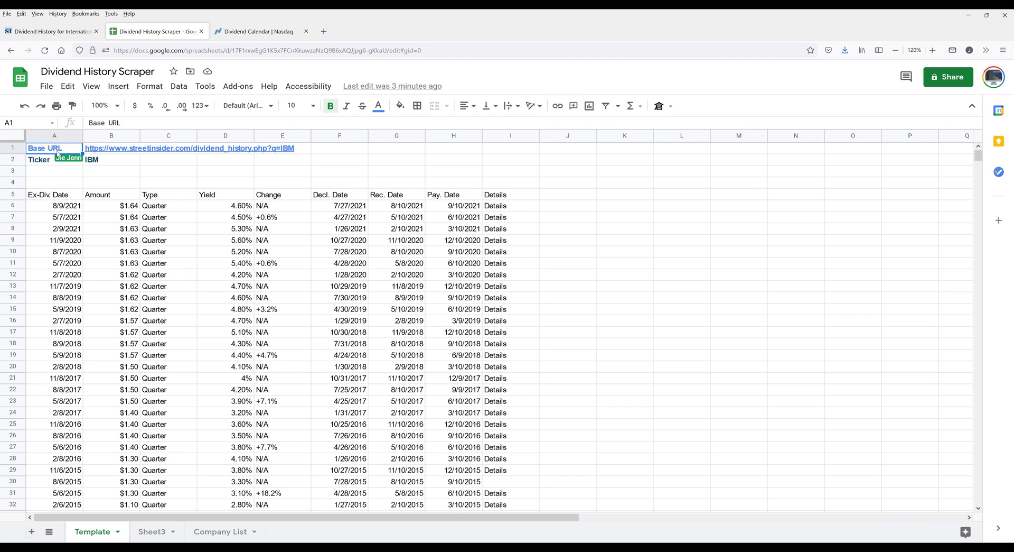
pyautogui.click(50, 30)
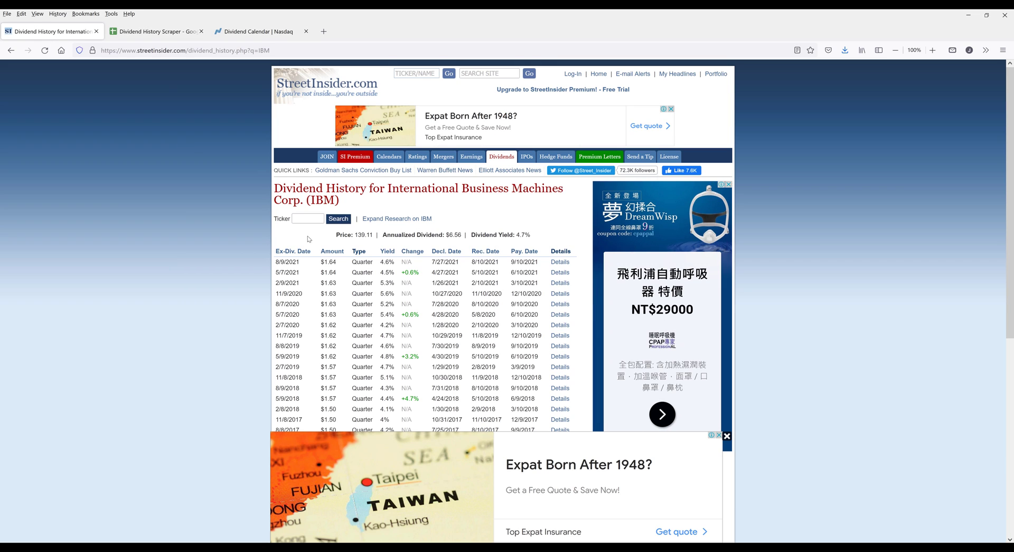
pyautogui.moveTo(166, 84)
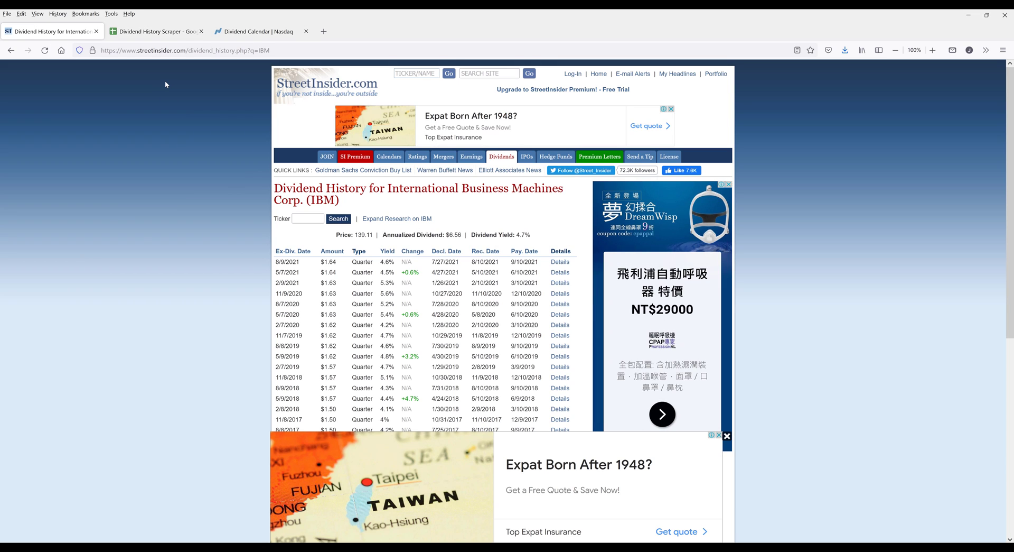
pyautogui.scroll(-3)
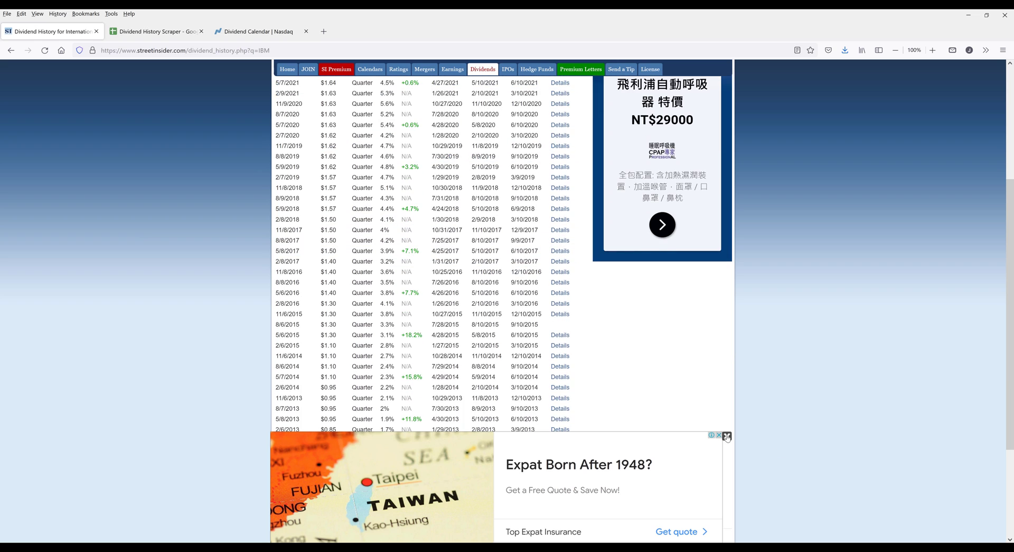
# Return to the dividend scraper spreadsheet and select the IBM ticker in B2.
pyautogui.click(153, 31)
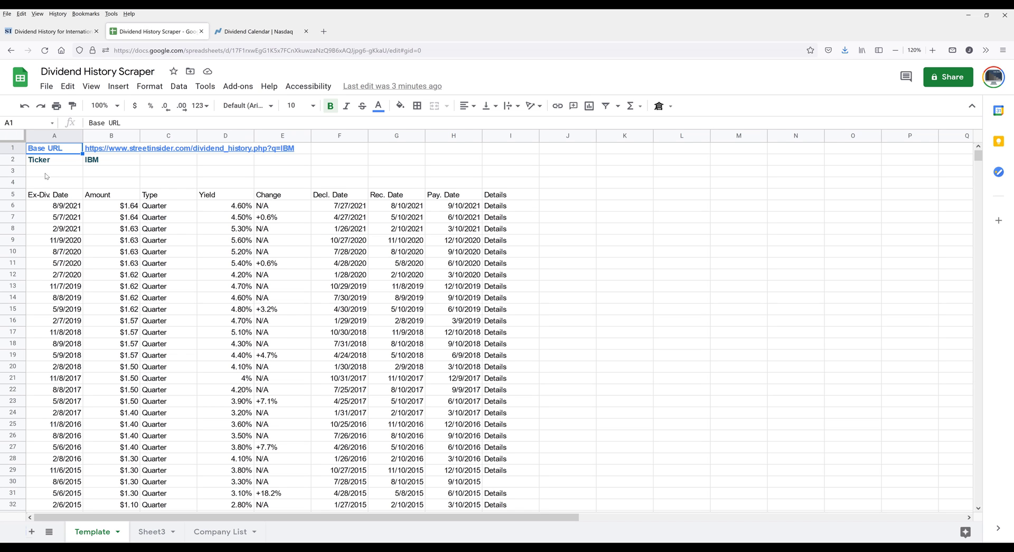
pyautogui.click(110, 159)
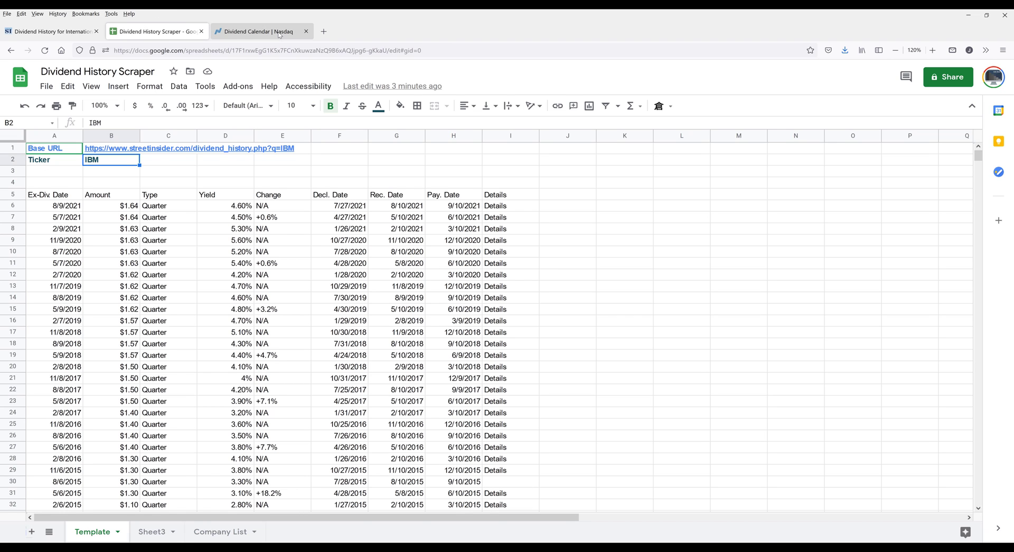
# Scroll the Nasdaq Dividend Calendar's list of companies going ex-dividend on July 2, 2021.
pyautogui.click(258, 31)
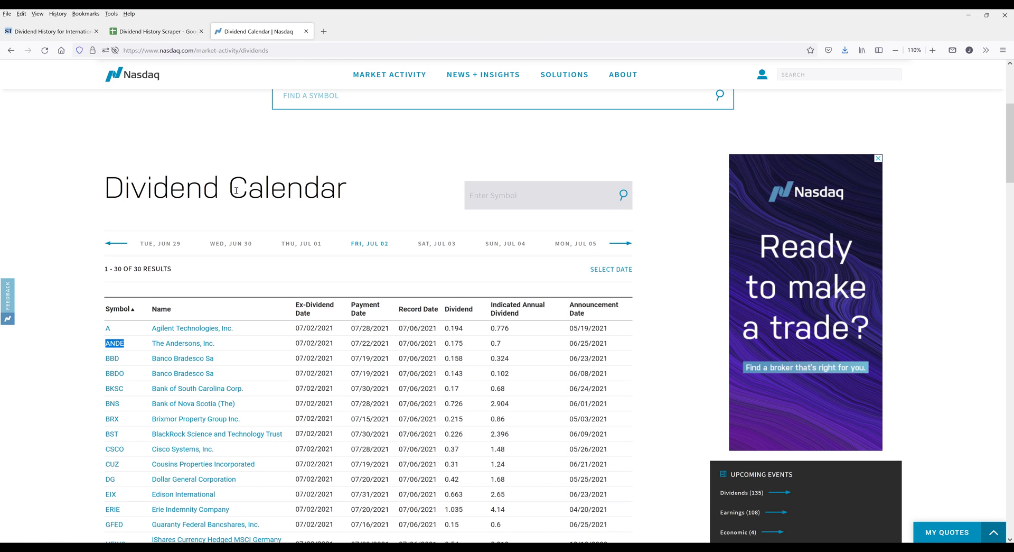
pyautogui.scroll(-3)
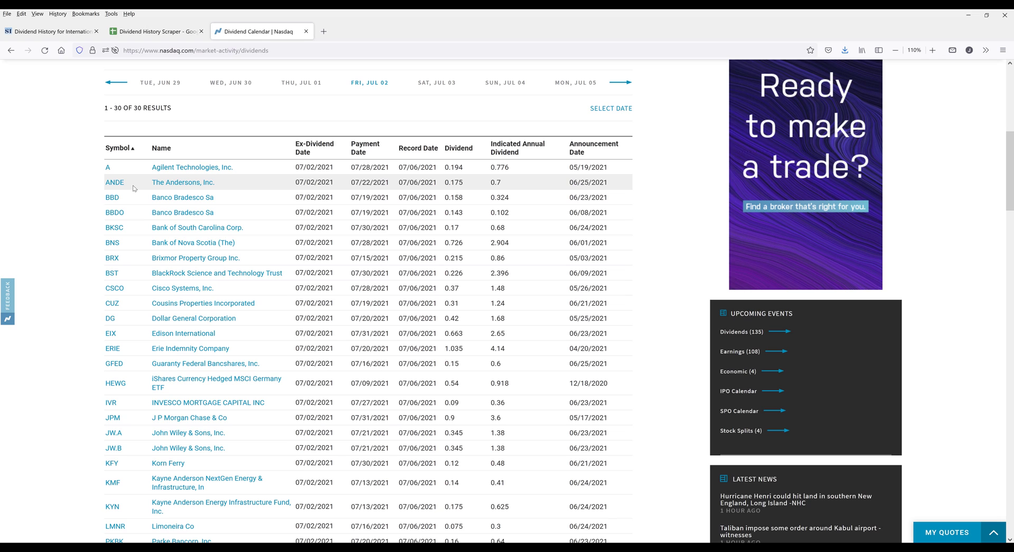
pyautogui.moveTo(144, 186)
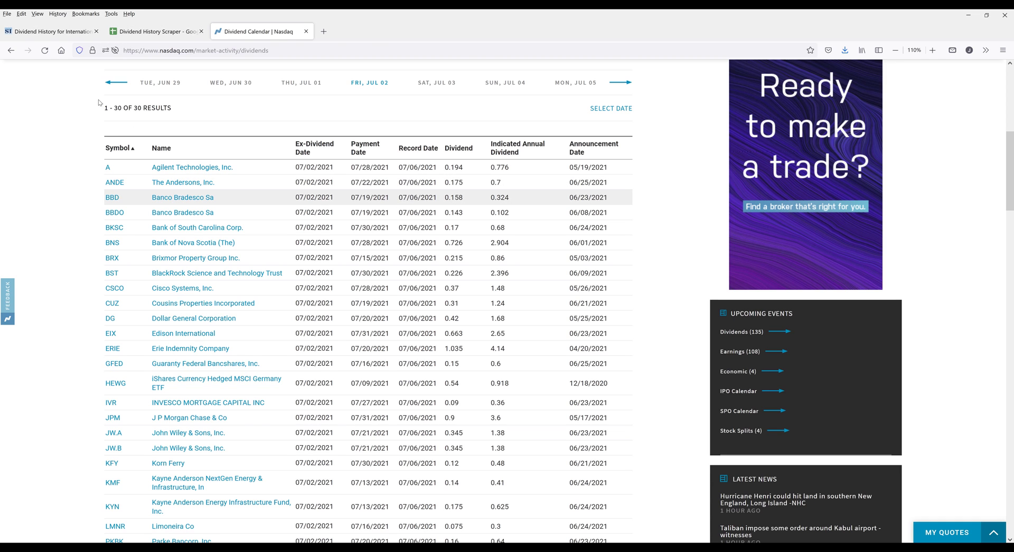
# Enter ANDE as the ticker in B2 and check the refreshed dividend table.
pyautogui.click(153, 32)
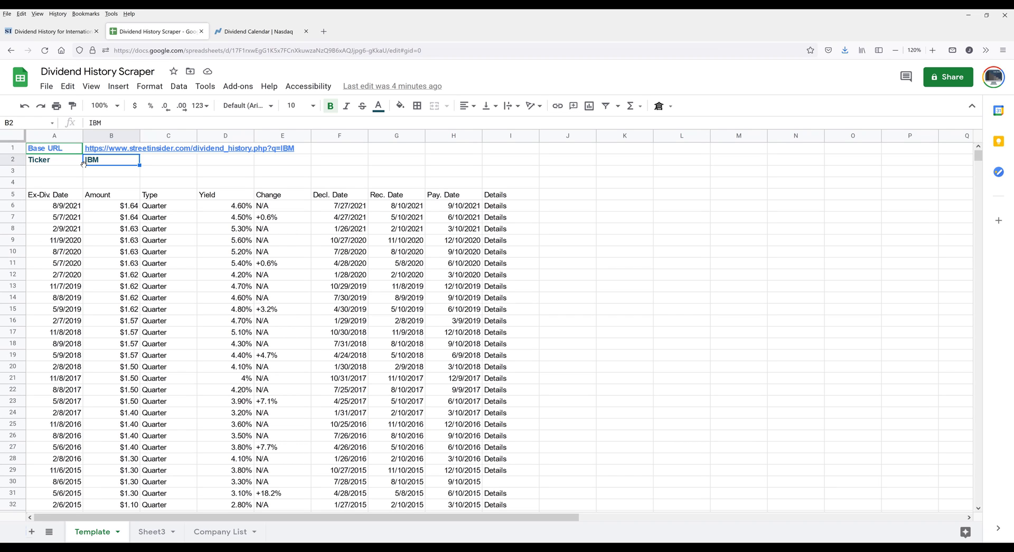
pyautogui.write('ANDE')
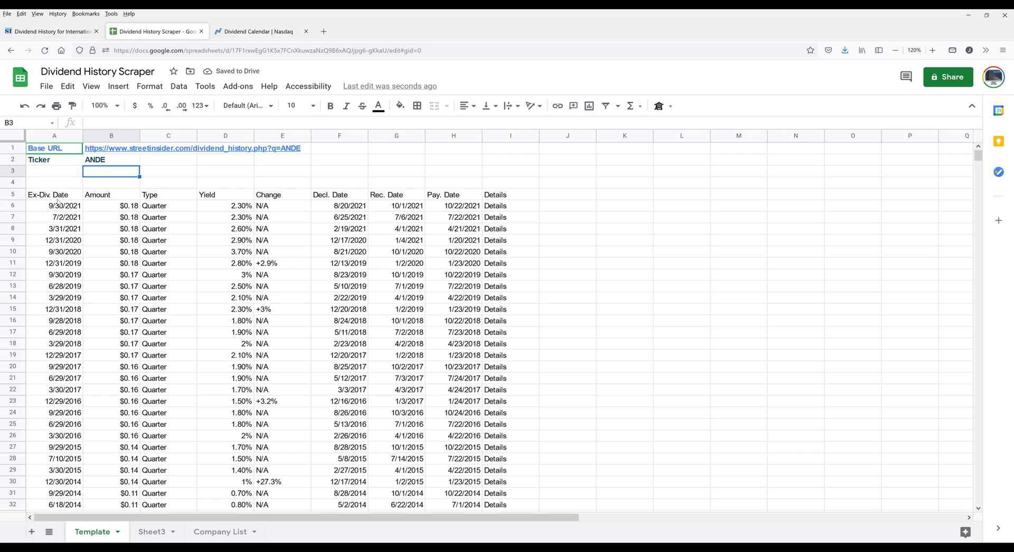
pyautogui.click(340, 297)
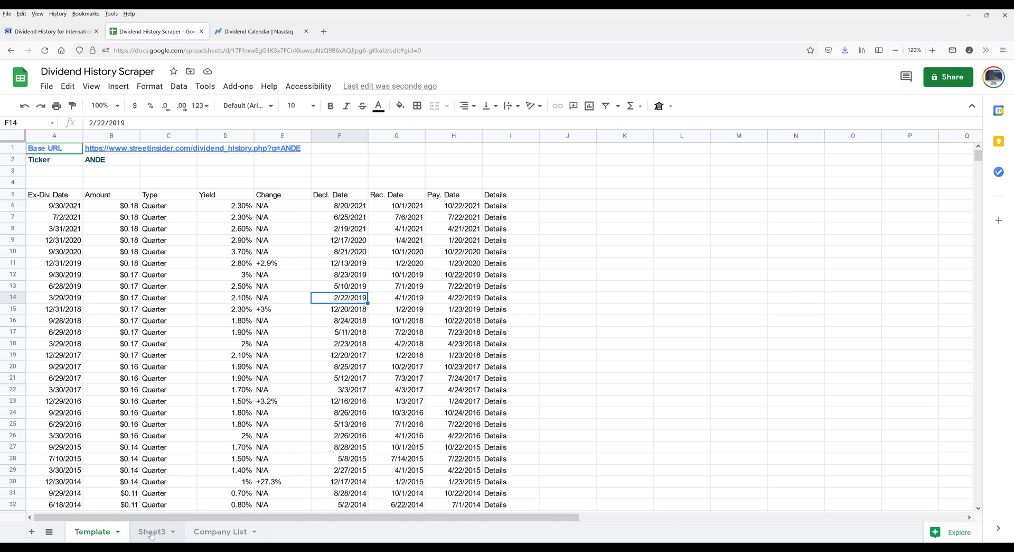
# Open the empty Sheet3 and enter the label 'Base URL' in A1.
pyautogui.click(152, 531)
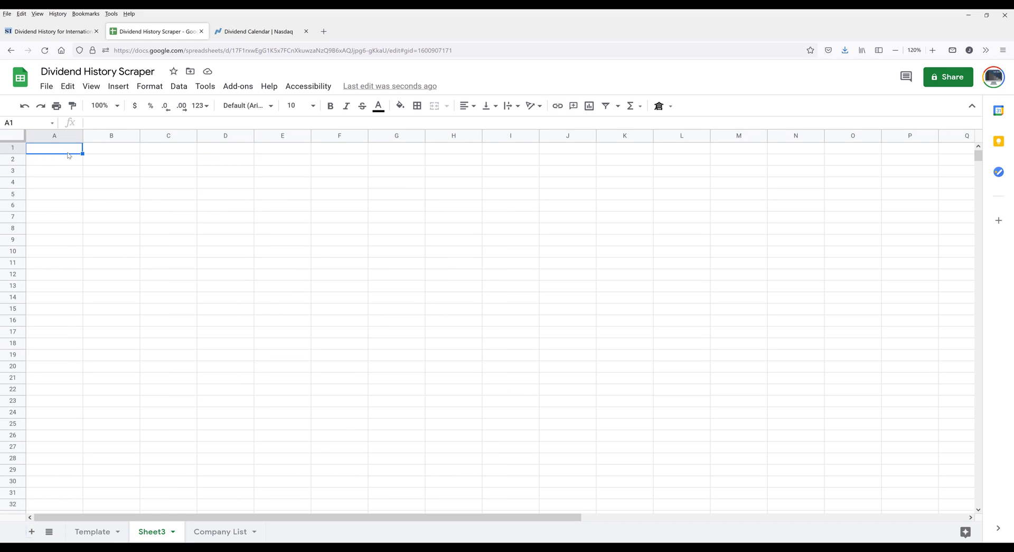
pyautogui.moveTo(73, 153)
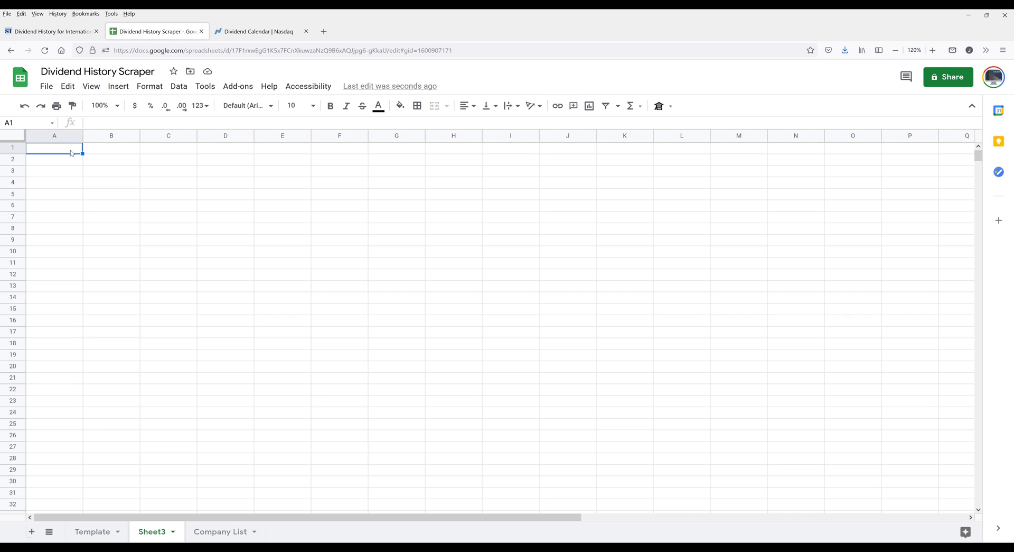
pyautogui.write('Base U')
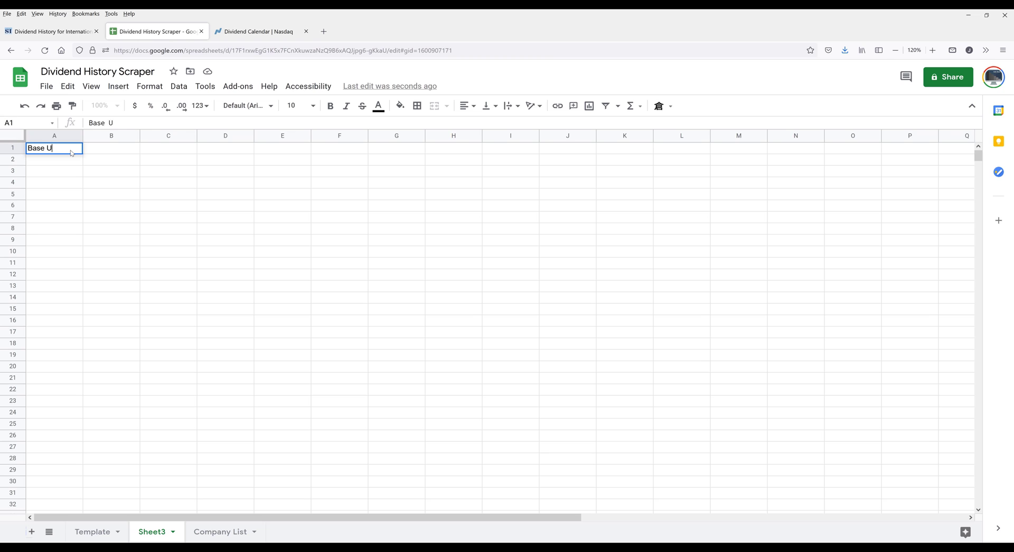
pyautogui.press('Tab')
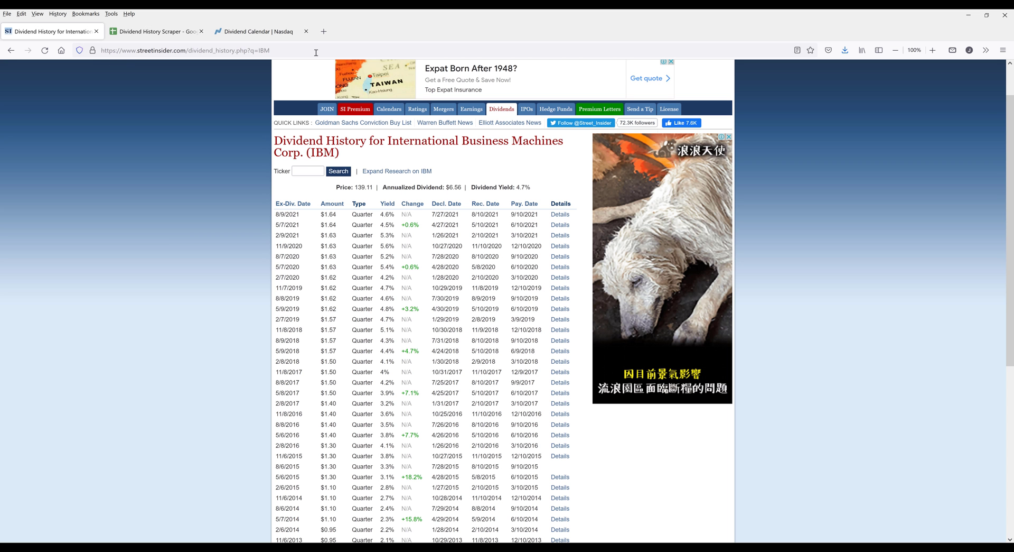
# Copy the StreetInsider page address from the address bar and return to Sheet3.
pyautogui.click(212, 51)
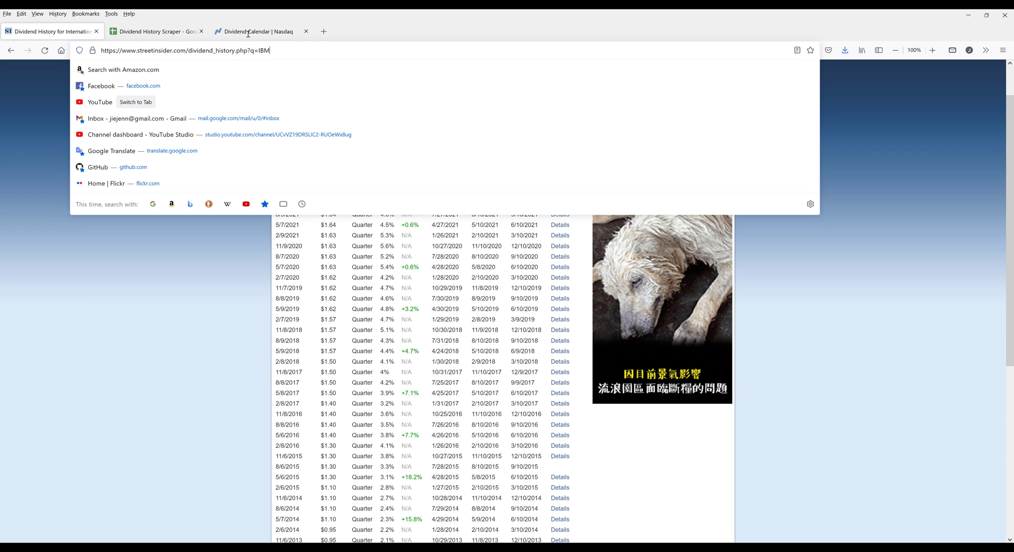
pyautogui.click(190, 52)
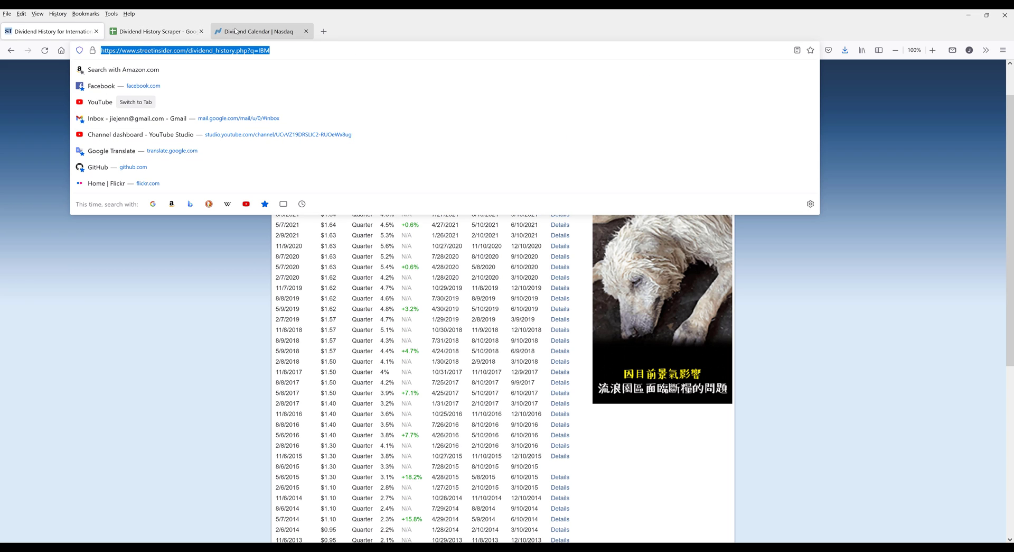
pyautogui.click(154, 31)
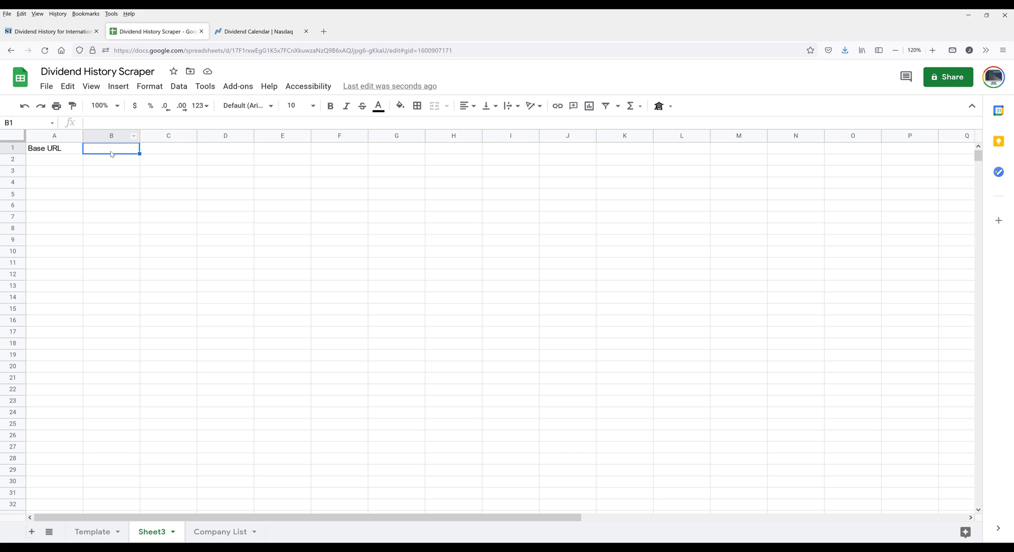
# Paste the StreetInsider IBM URL into B1, drop IBM, and append B2 via formula.
pyautogui.write('https://www.streetinsider.com/dividend_history.php?q=IBM')
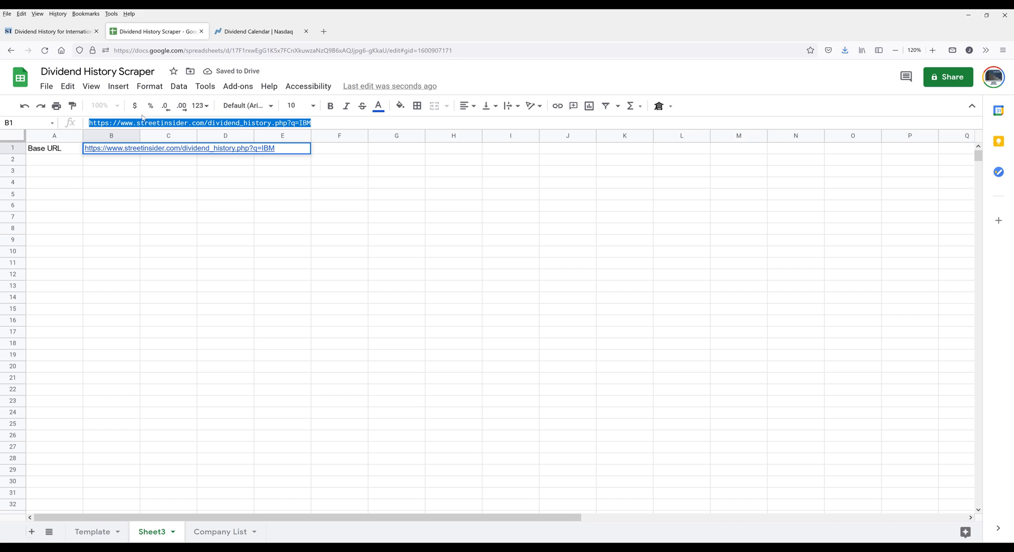
pyautogui.click(291, 122)
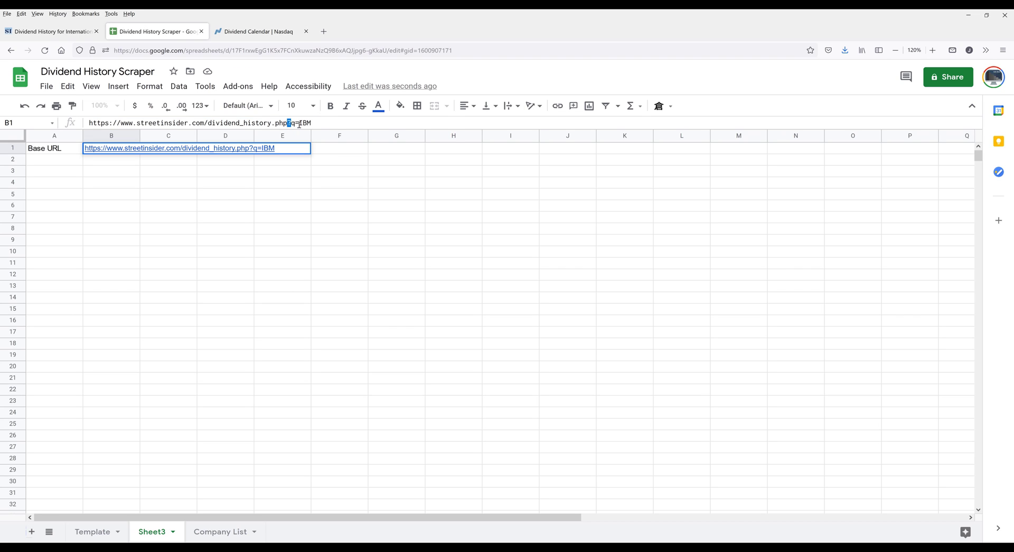
pyautogui.doubleClick(305, 122)
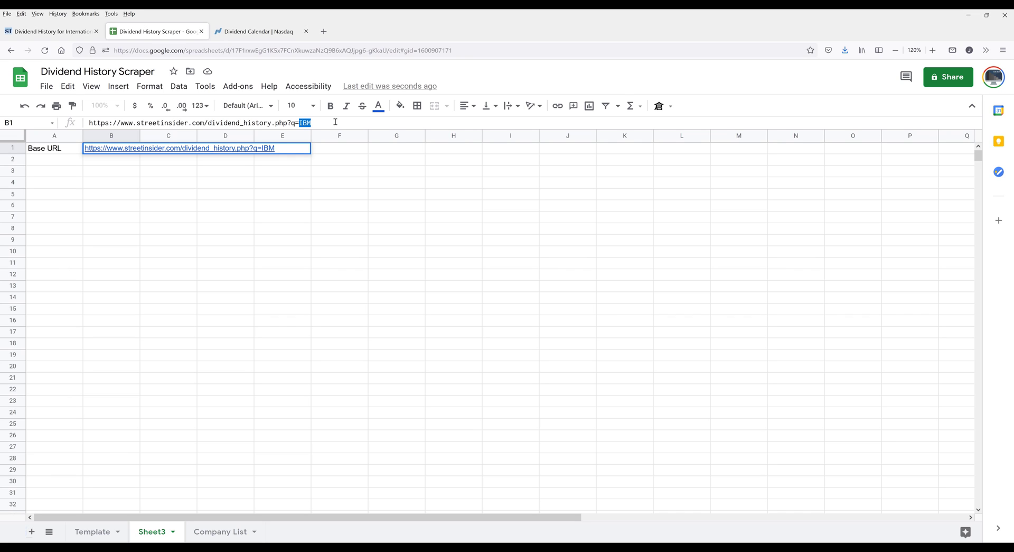
pyautogui.press('Delete')
pyautogui.write('=')
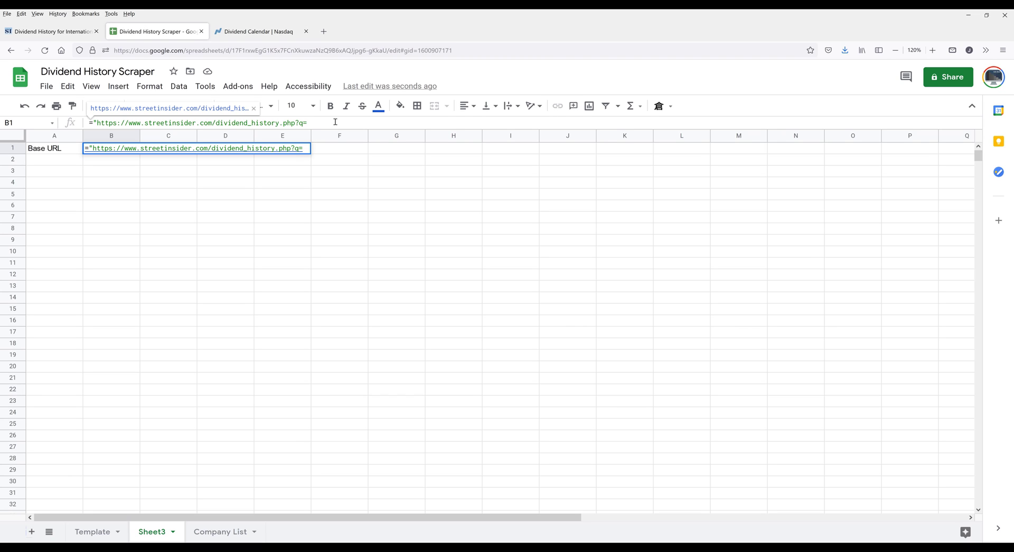
pyautogui.write('" &')
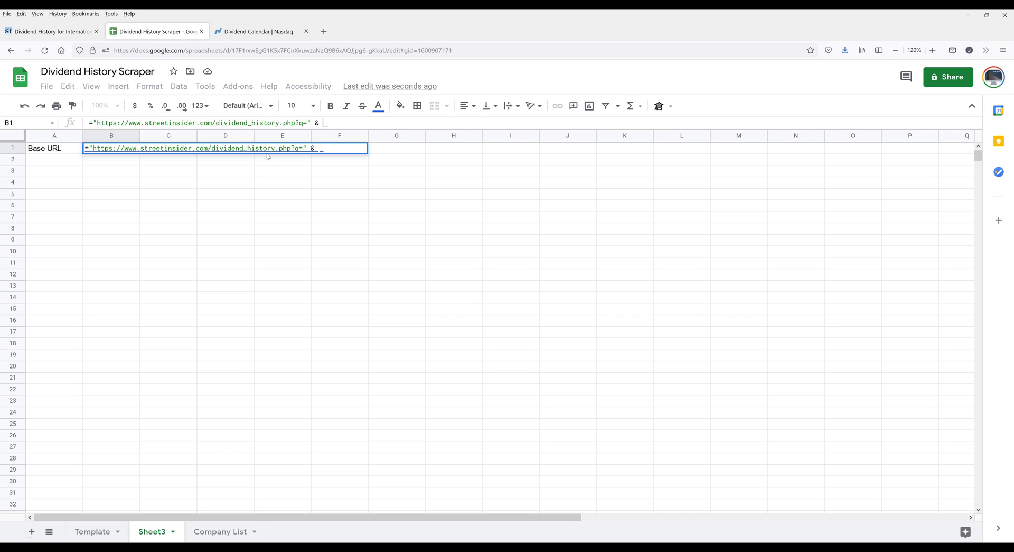
pyautogui.moveTo(94, 163)
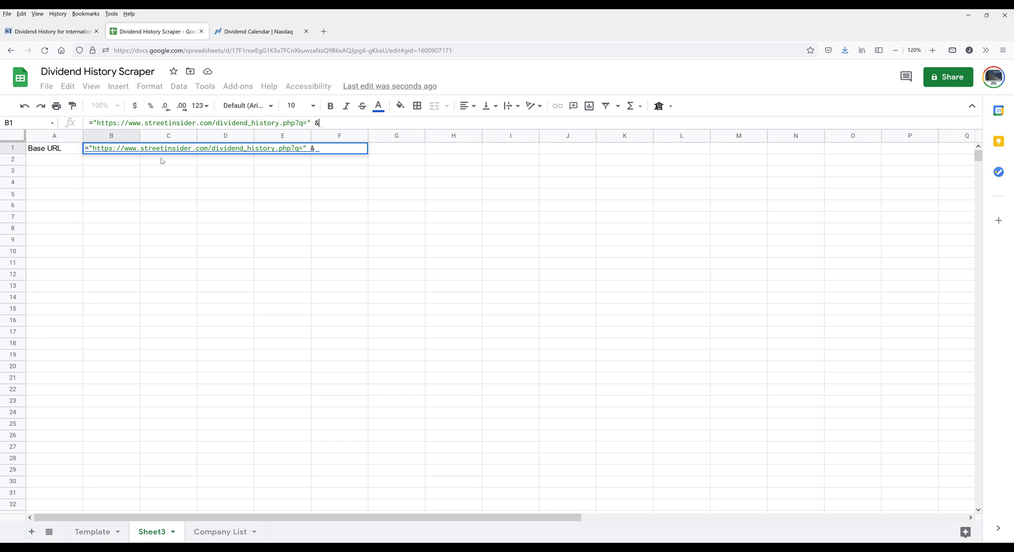
pyautogui.write('B2')
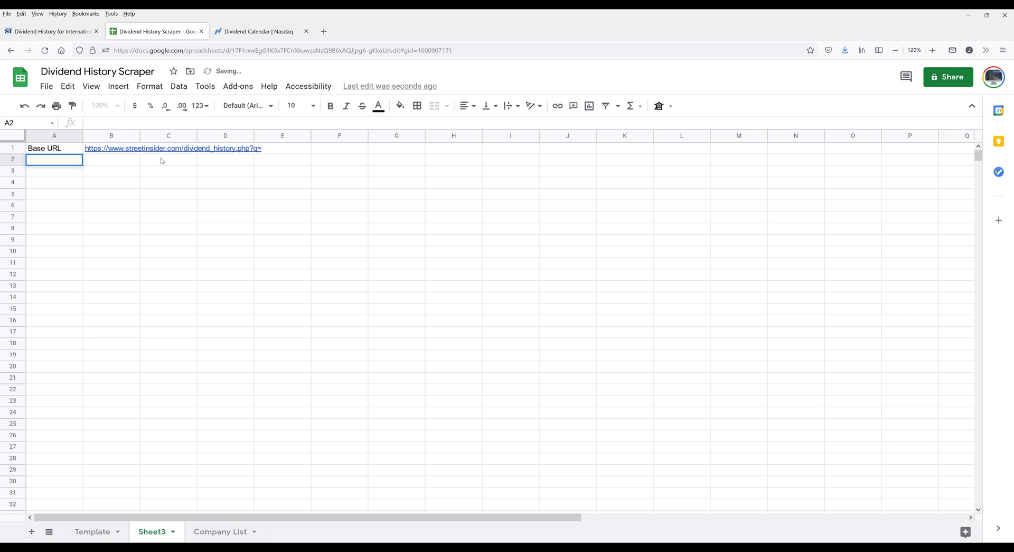
# Add a 'Ticker' label in A2 with IBM in B2, and verify B1's URL ends '?q=IBM'.
pyautogui.write('Ticker')
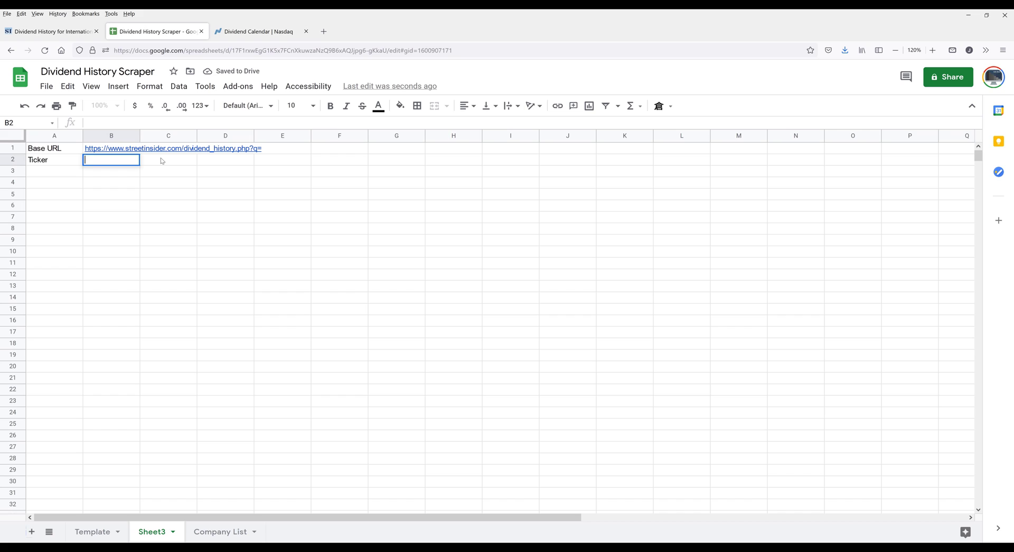
pyautogui.write('IBM')
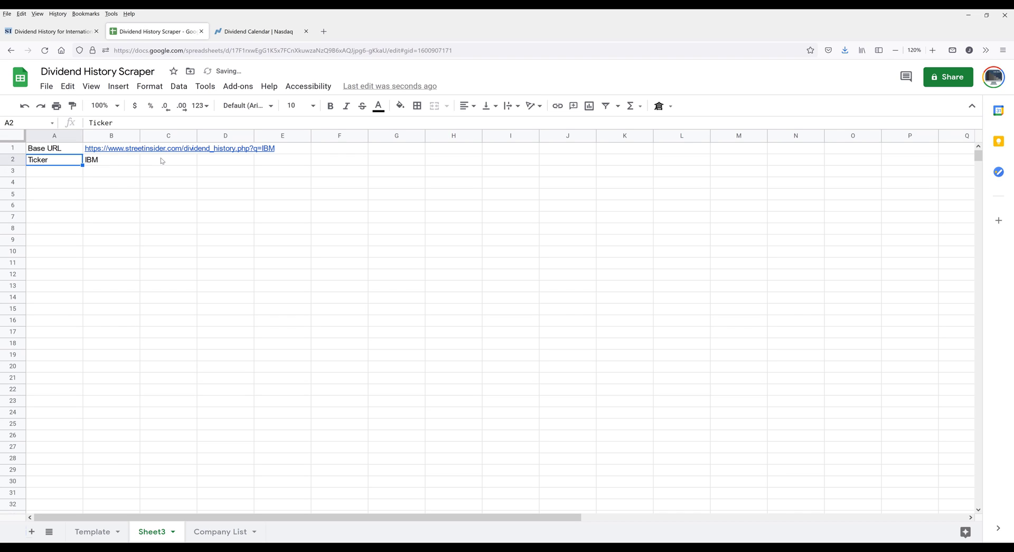
pyautogui.click(106, 160)
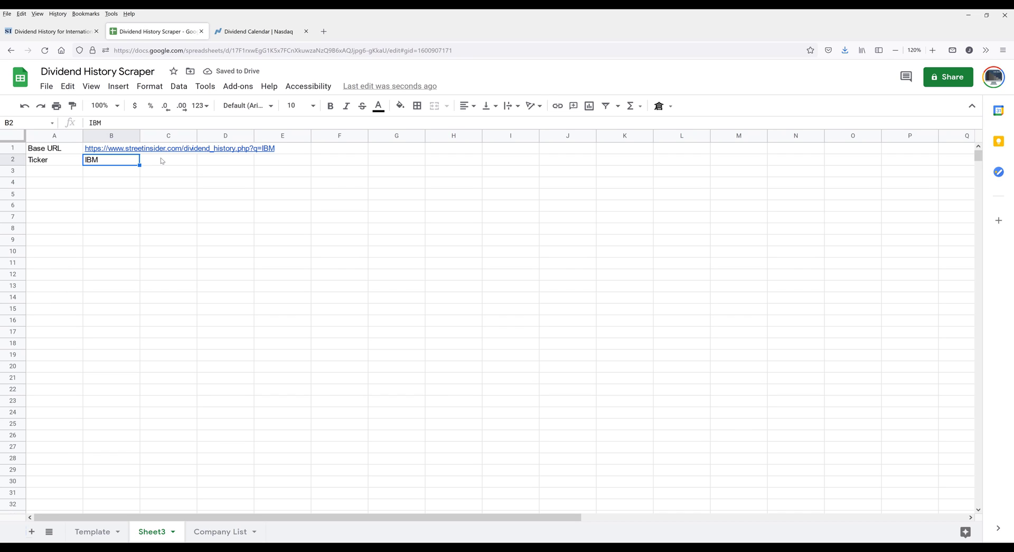
pyautogui.click(110, 148)
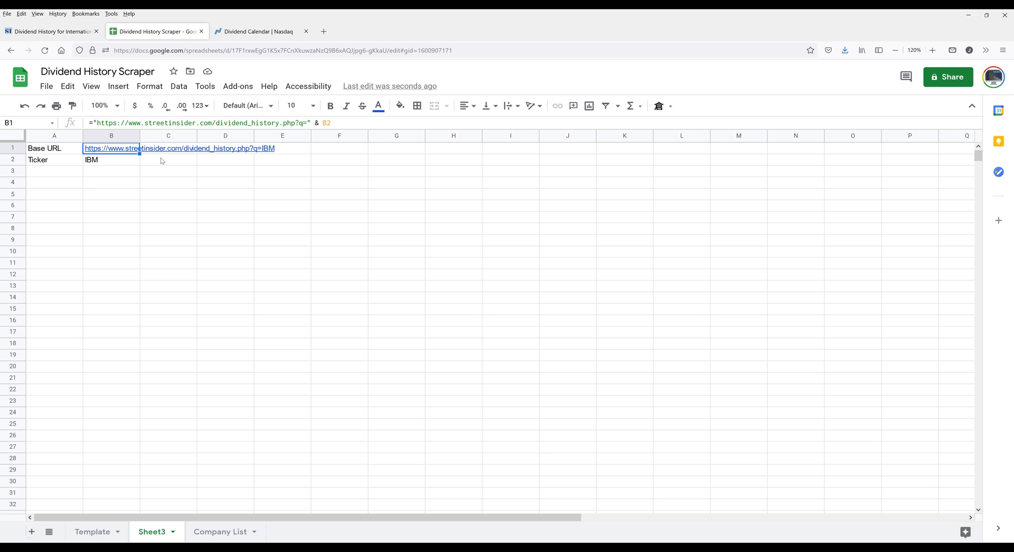
# Move to A4 for the results, then switch to StreetInsider's IBM dividend page.
pyautogui.click(50, 171)
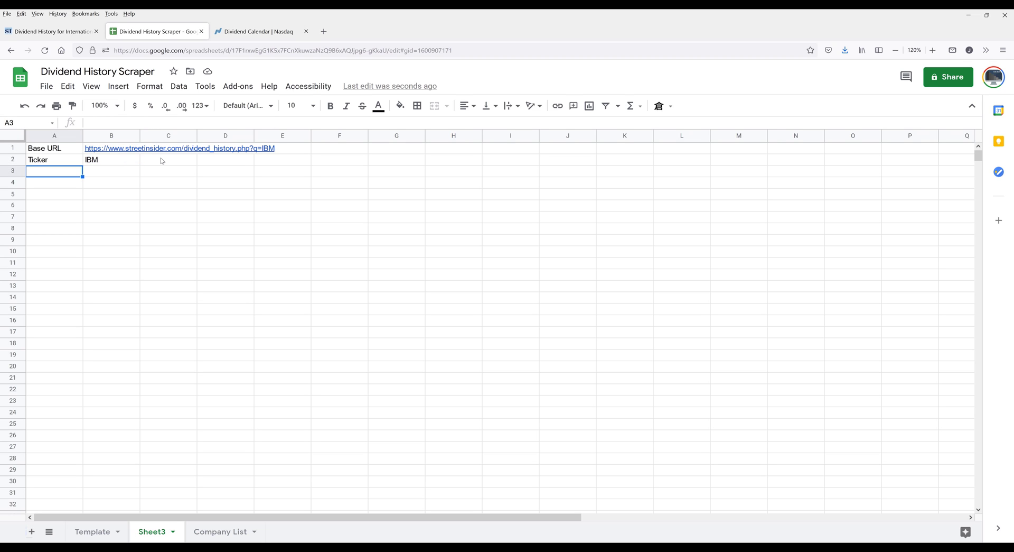
pyautogui.press('Down')
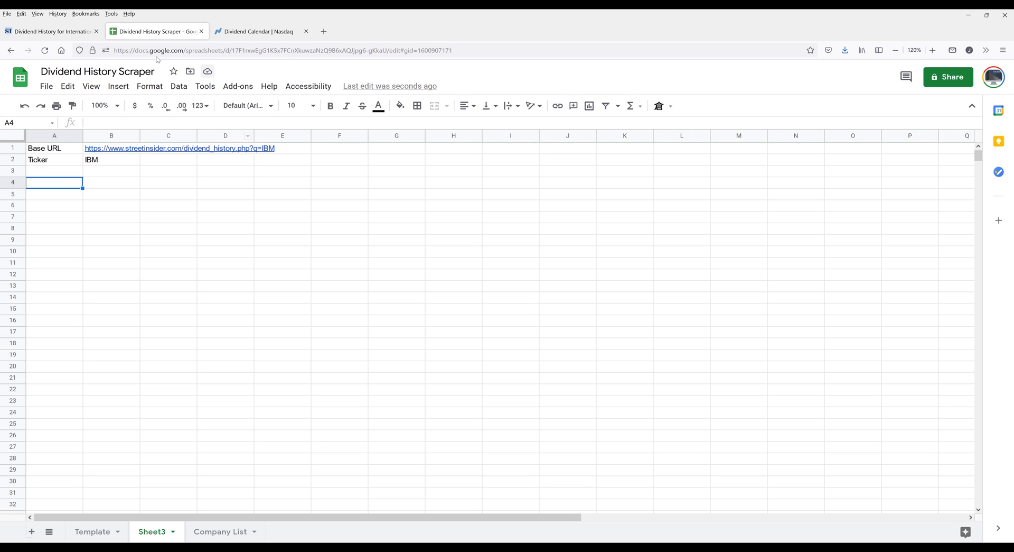
pyautogui.click(51, 31)
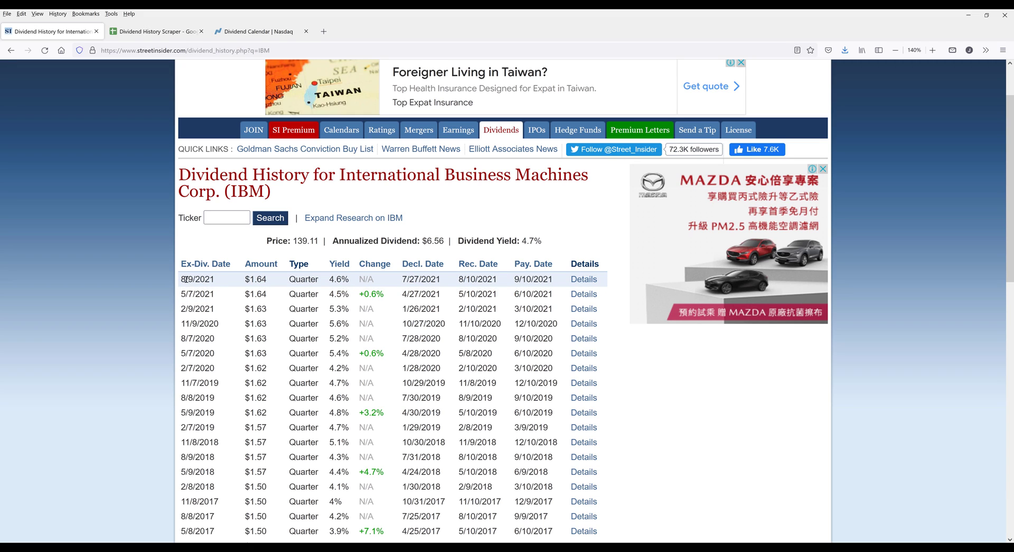
# Inspect the first ex-dividend date's markup to find the 'dividends' table, then return to Sheets.
pyautogui.doubleClick(197, 278)
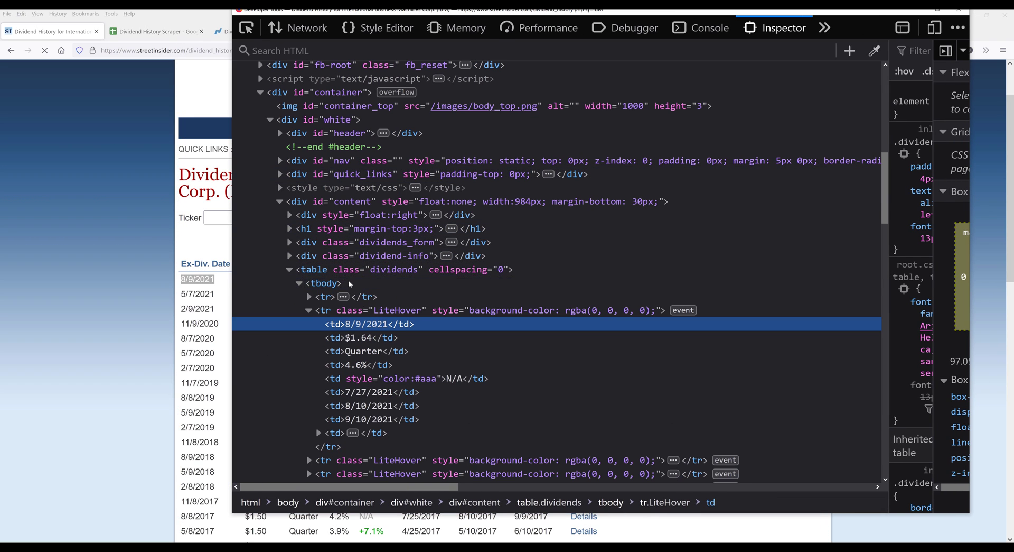
pyautogui.click(313, 270)
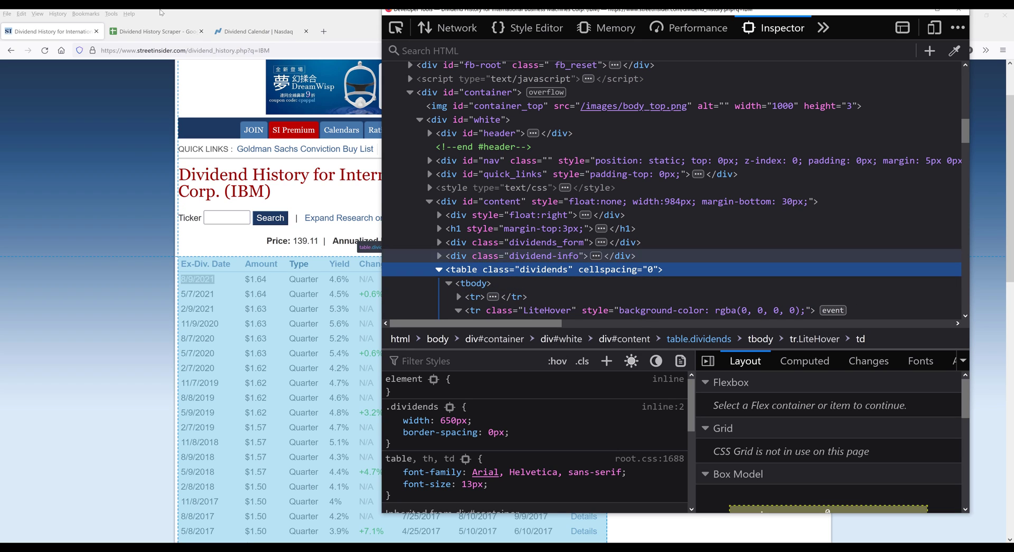
pyautogui.click(153, 31)
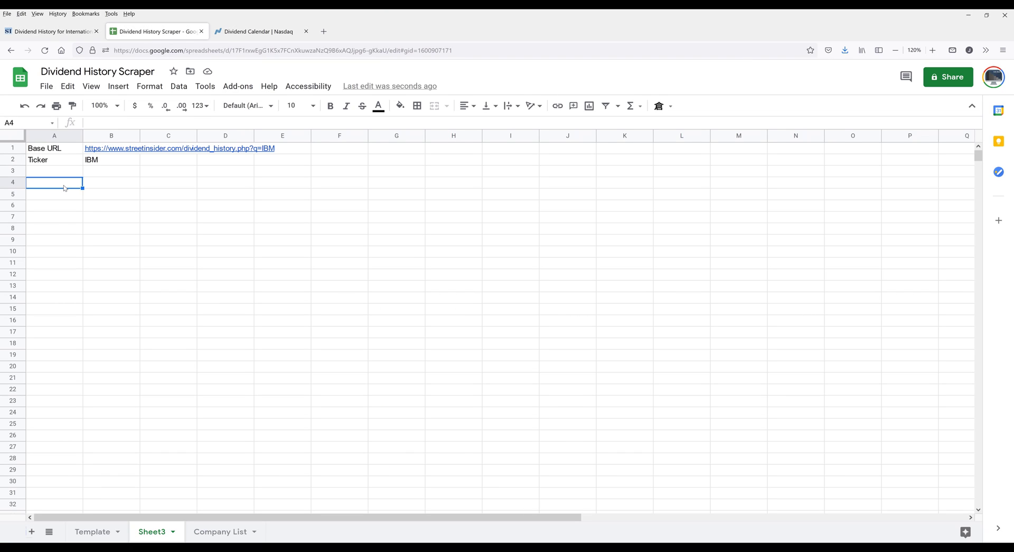
pyautogui.write('=import')
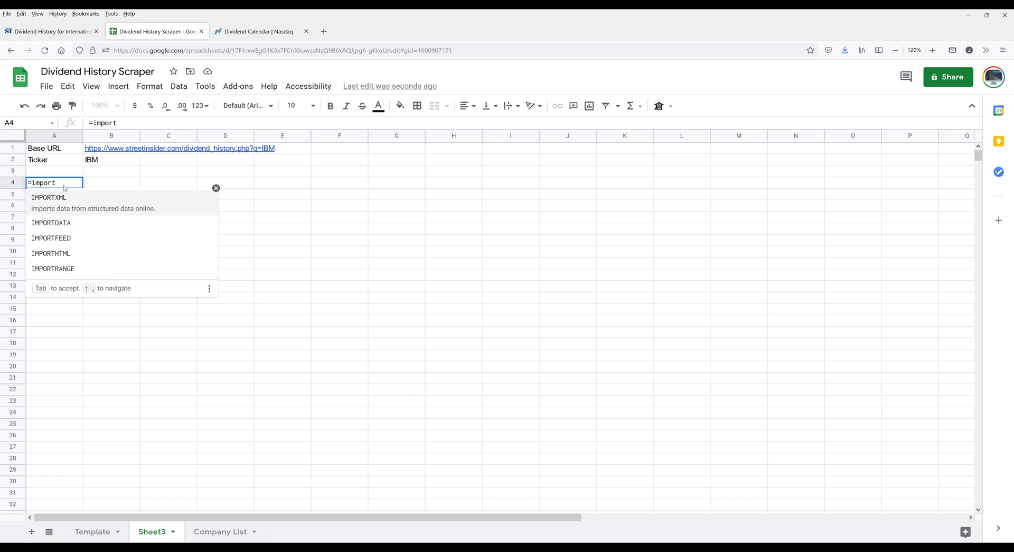
pyautogui.click(48, 197)
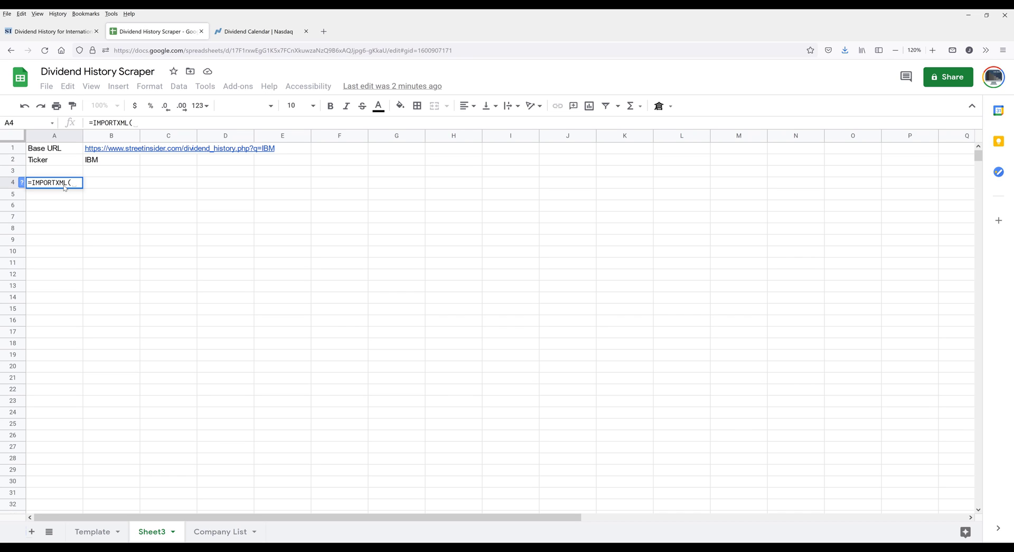
pyautogui.write('"')
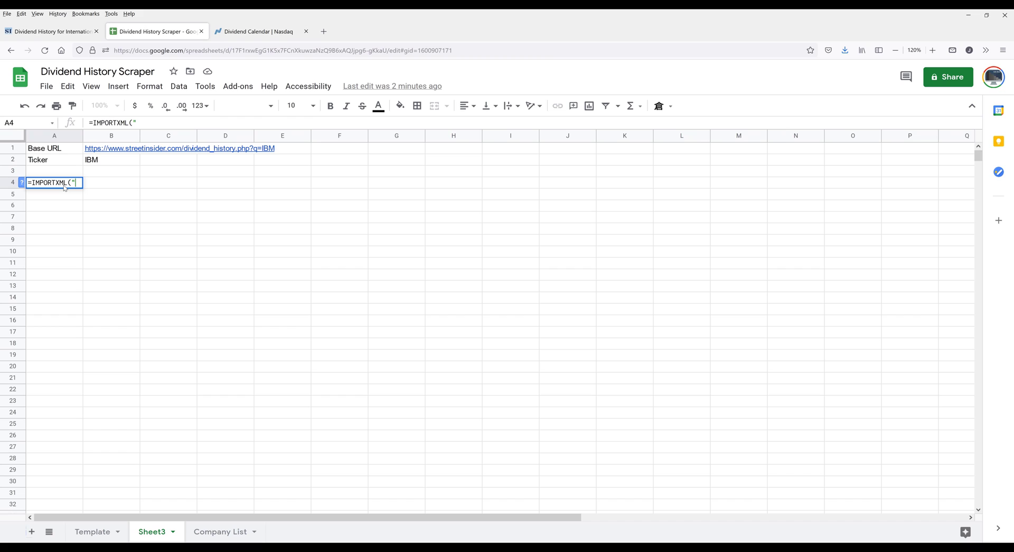
pyautogui.write('//')
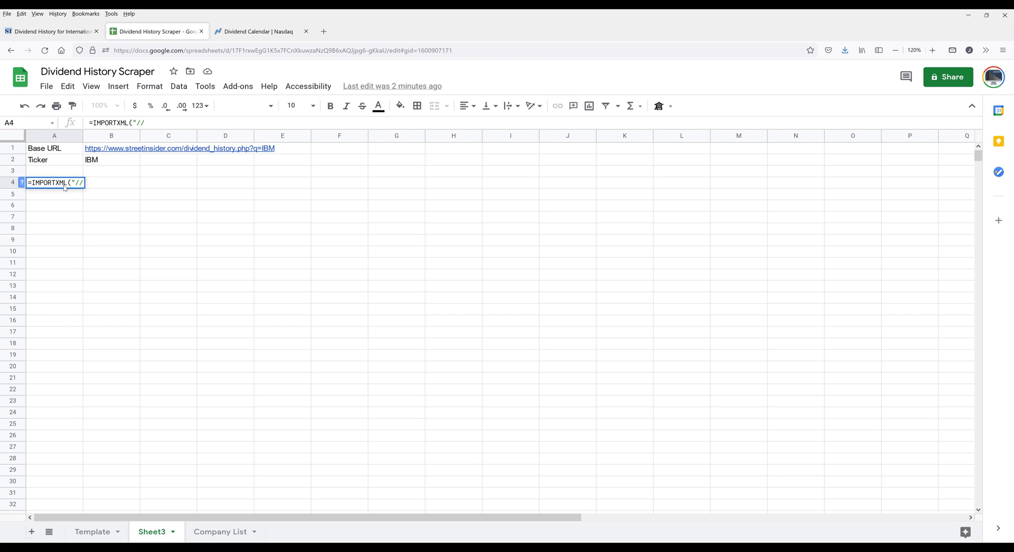
pyautogui.write('table')
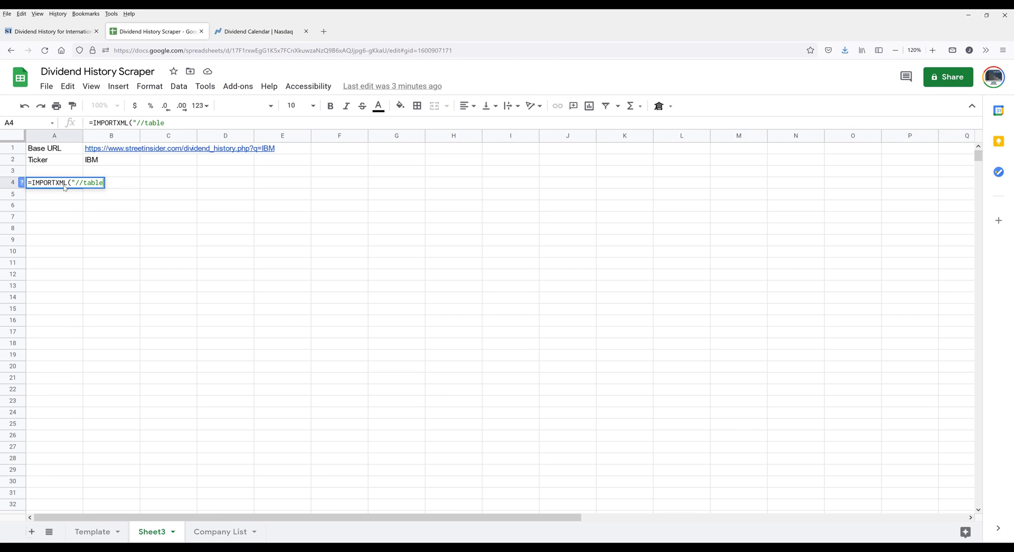
pyautogui.write('[')
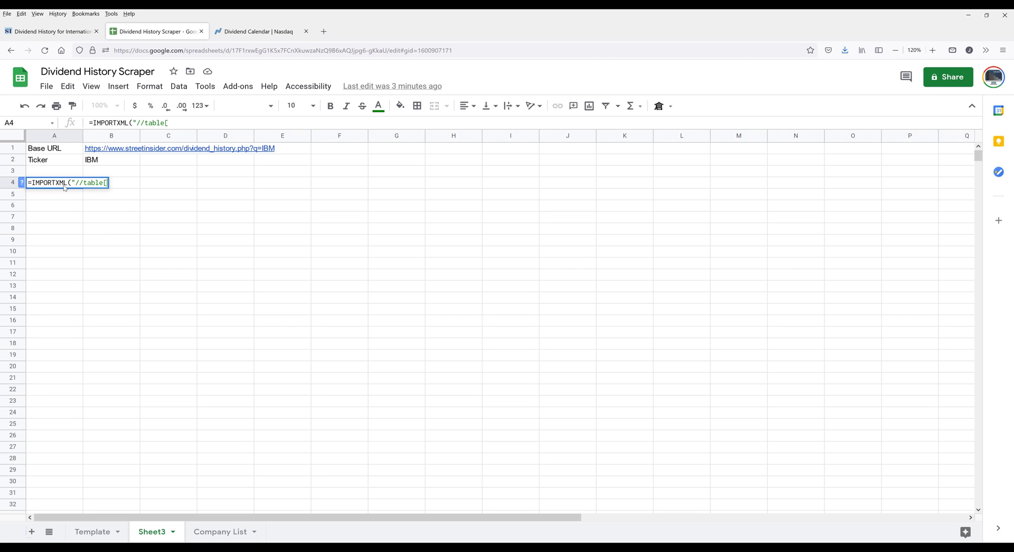
pyautogui.write('@')
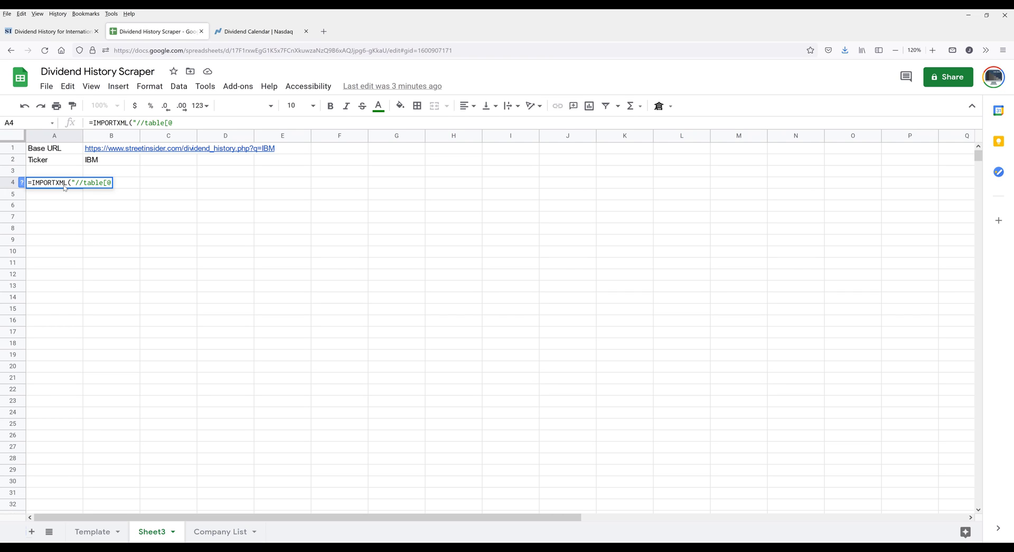
pyautogui.write('class')
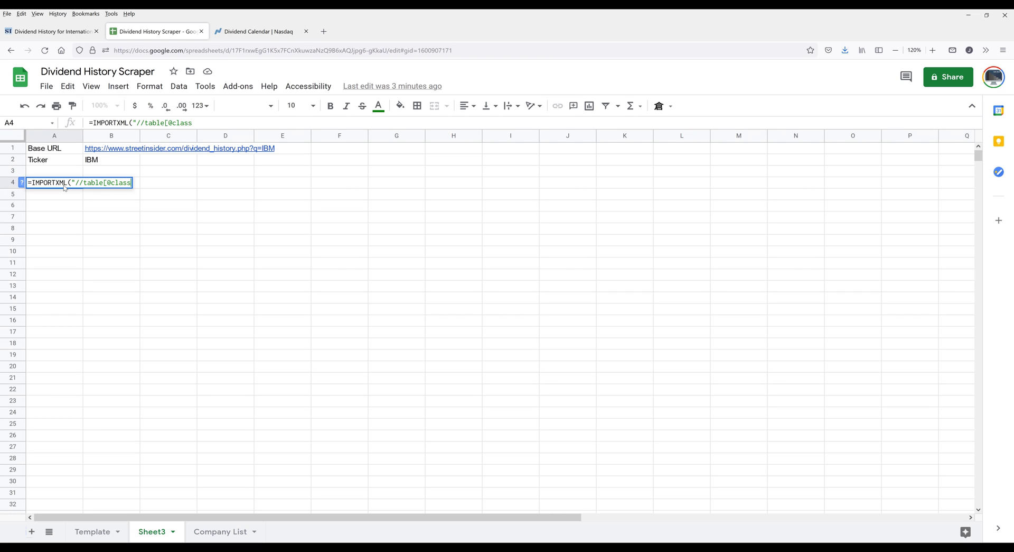
pyautogui.write('=')
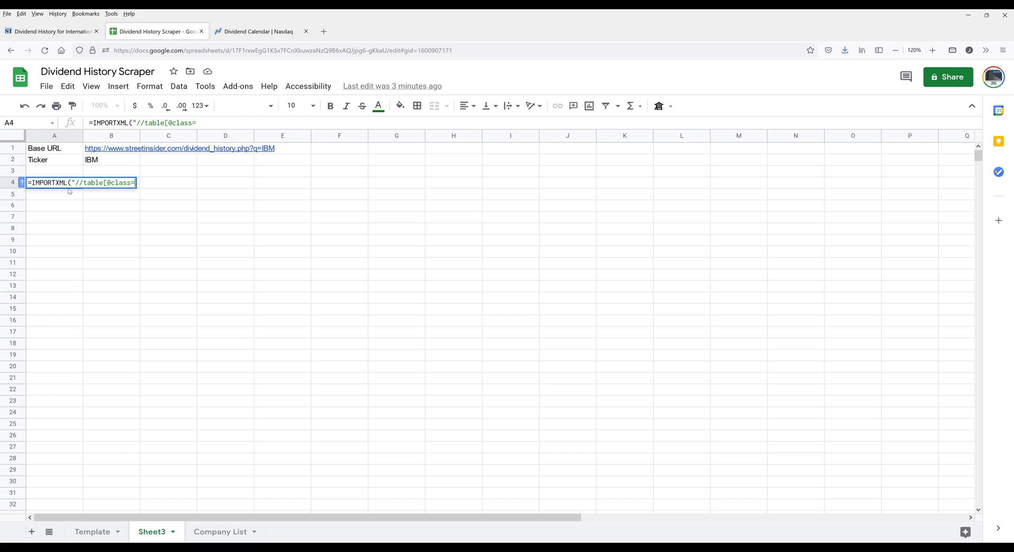
pyautogui.write("'")
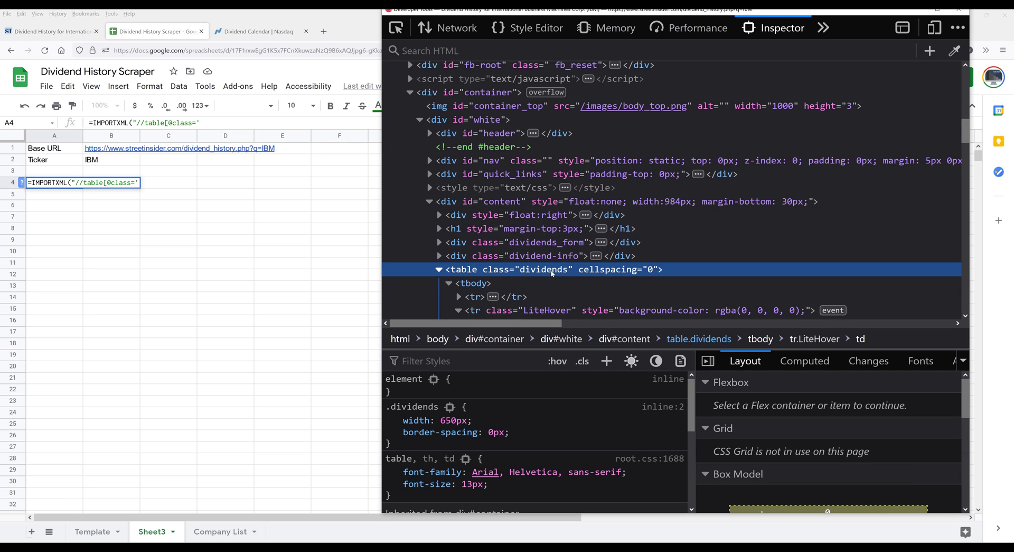
pyautogui.doubleClick(545, 269)
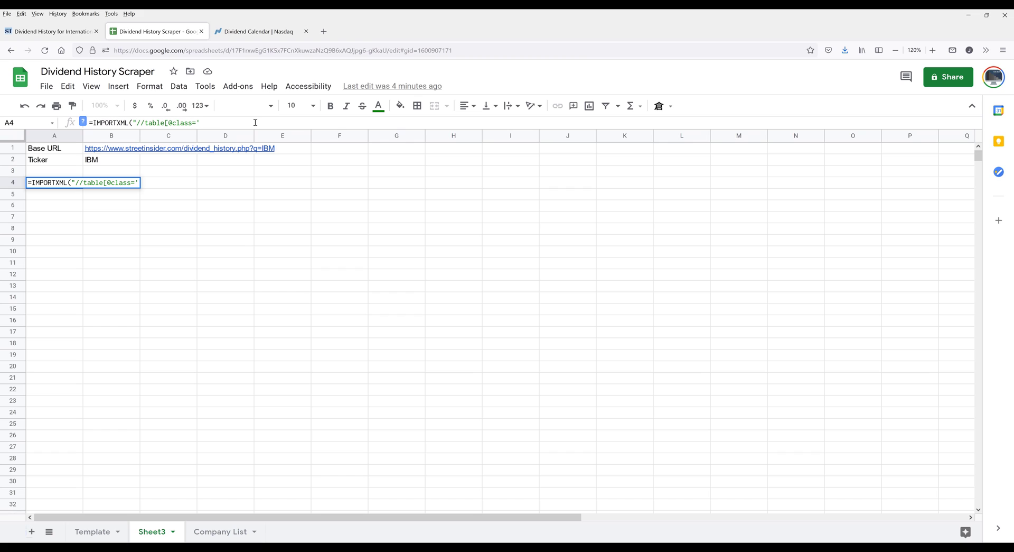
pyautogui.write('dividends')
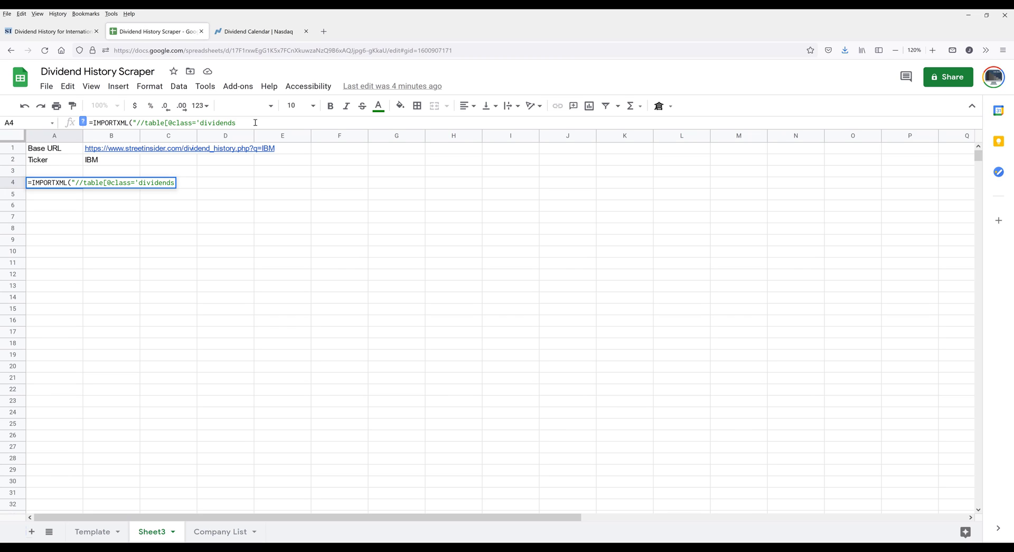
pyautogui.write("'")
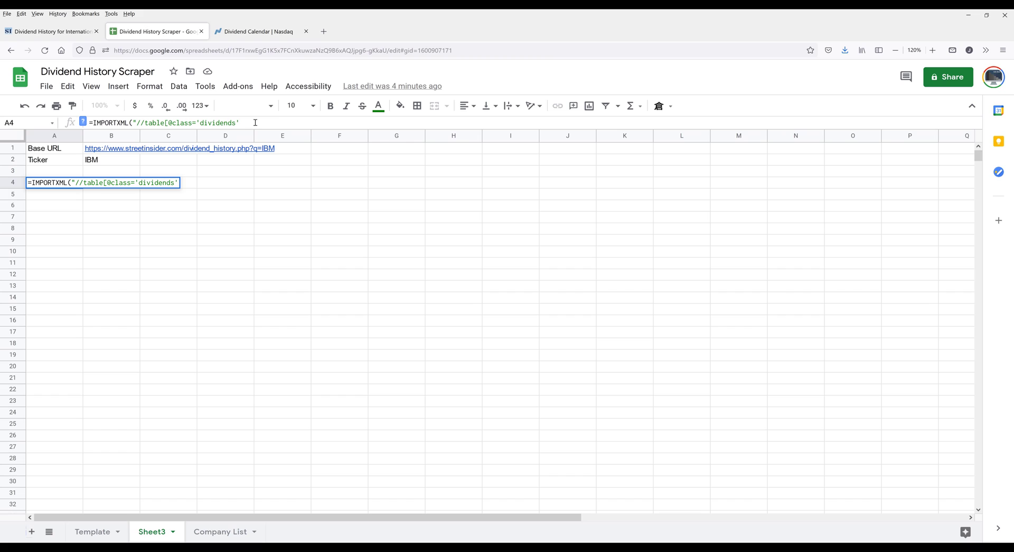
pyautogui.write(']')
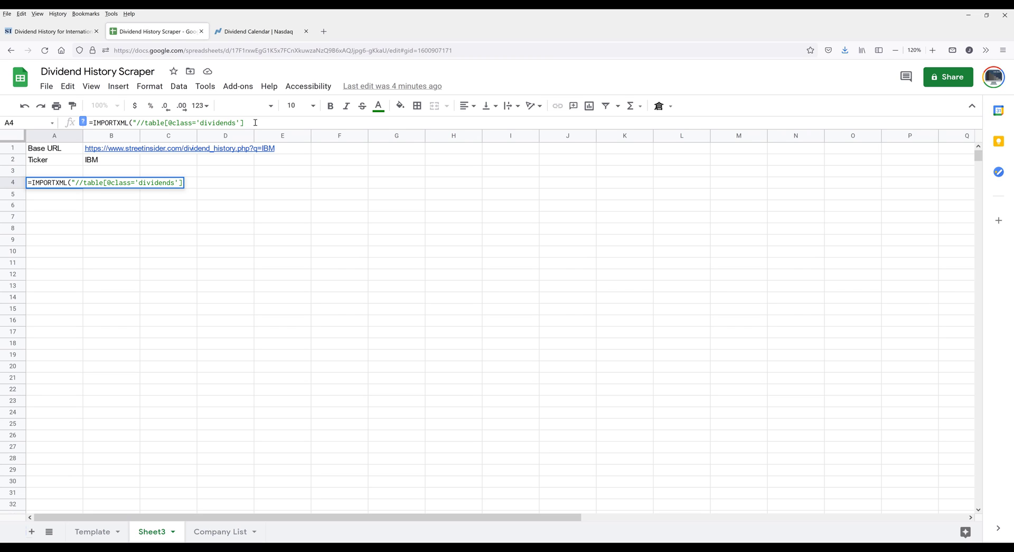
pyautogui.write('"')
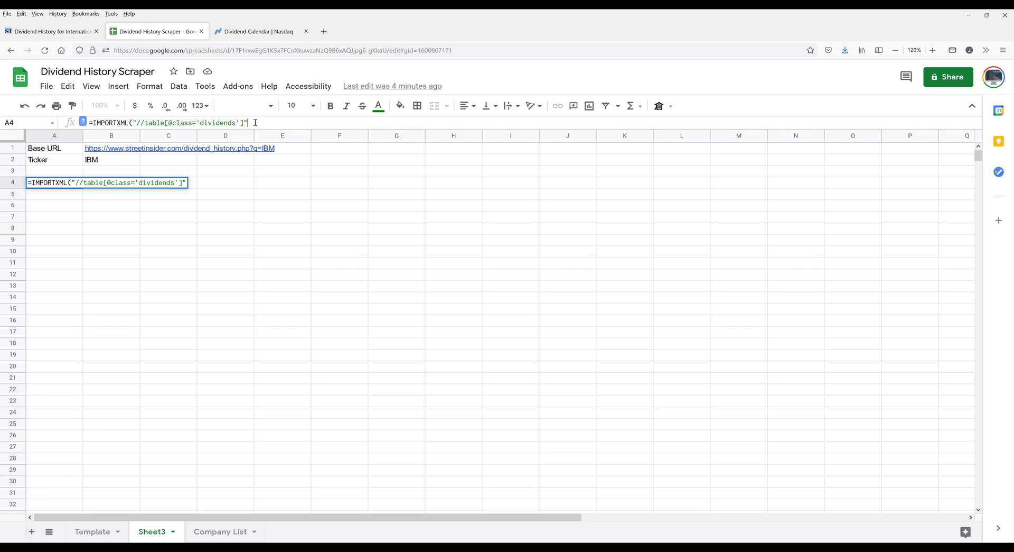
pyautogui.write(')')
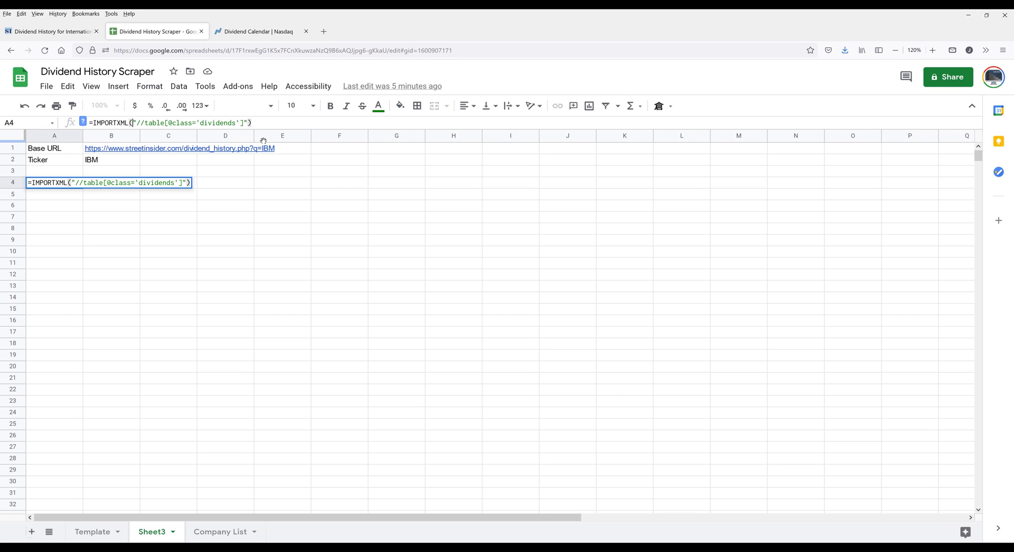
pyautogui.write('B1,')
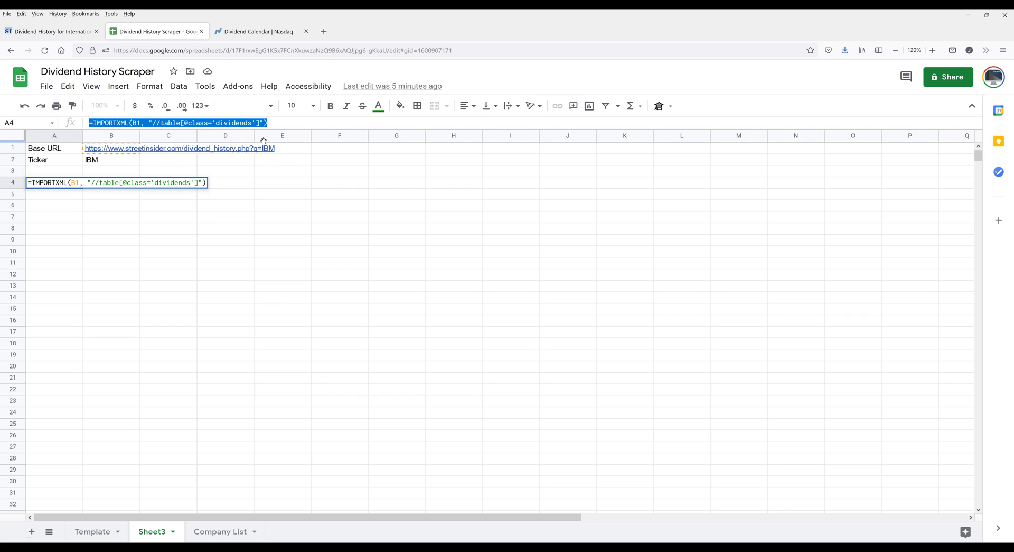
pyautogui.press('Enter')
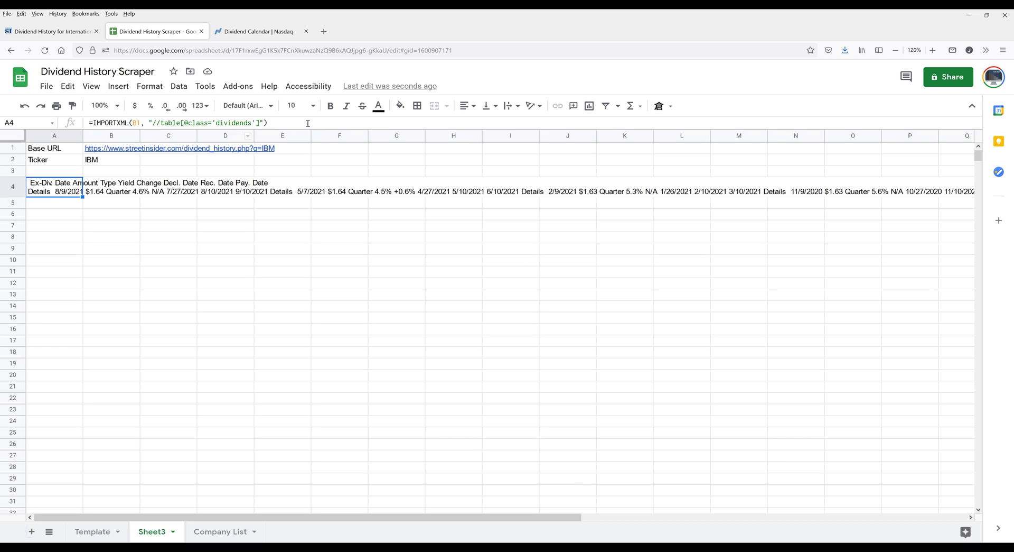
# Reopen the A4 formula and switch to the StreetInsider IBM dividend history page.
pyautogui.doubleClick(45, 186)
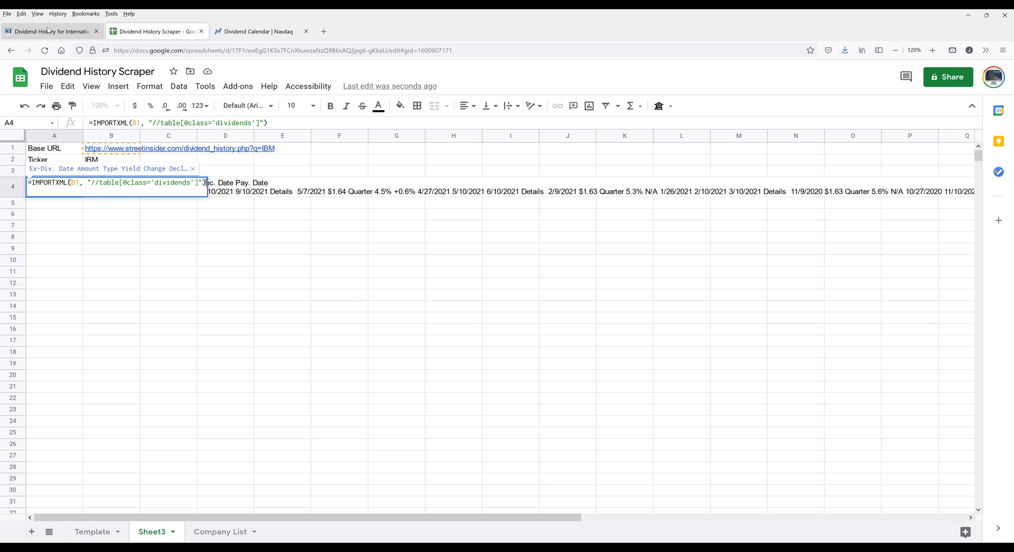
pyautogui.click(51, 31)
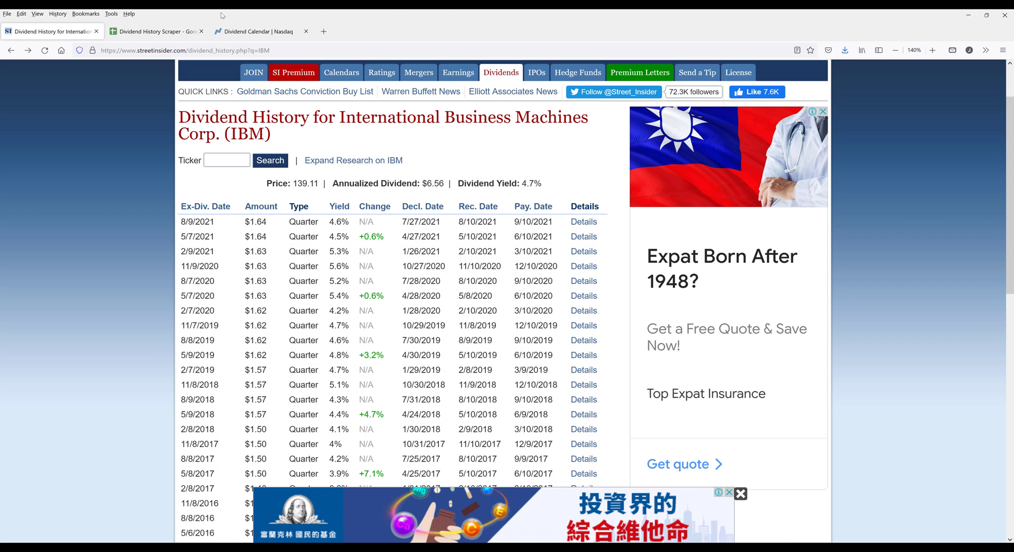
# Inspect the dividends table's tbody tr rows in Developer Tools, then return to the scraper sheet.
pyautogui.click(153, 31)
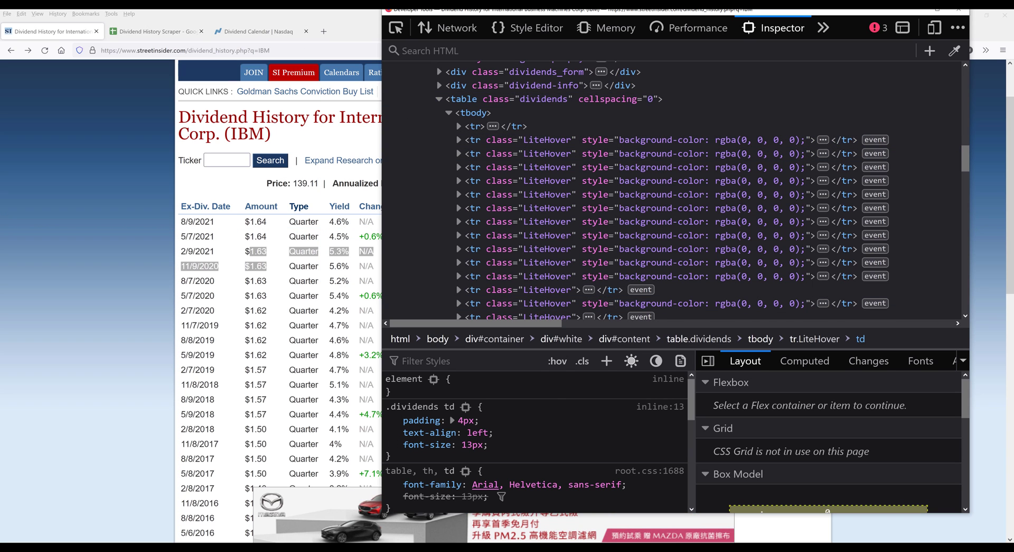
pyautogui.click(147, 31)
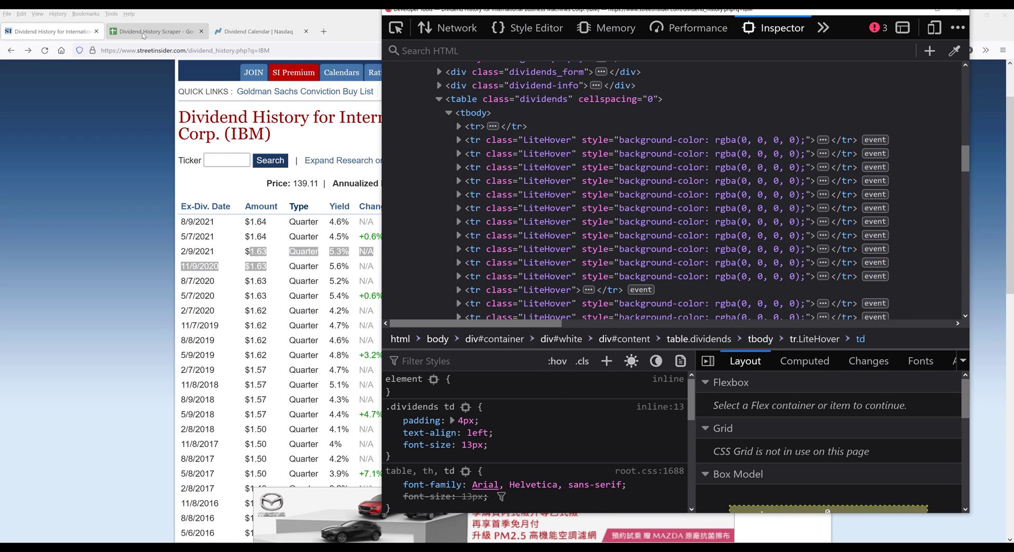
pyautogui.click(148, 31)
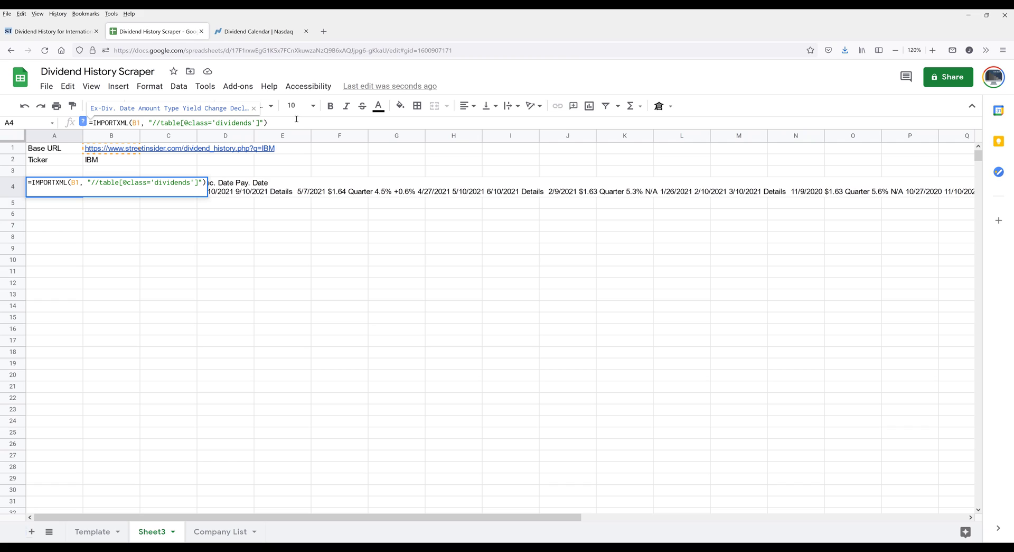
# Add //tr to the A4 XPath for row-by-row columns, then set ticker B2 to ANDE.
pyautogui.write('//')
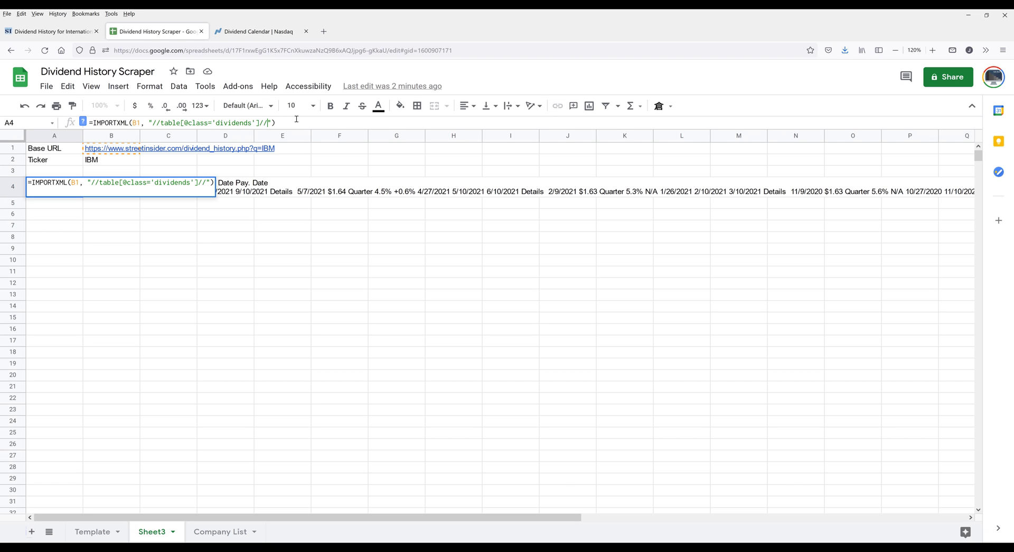
pyautogui.write('tr')
pyautogui.press('Enter')
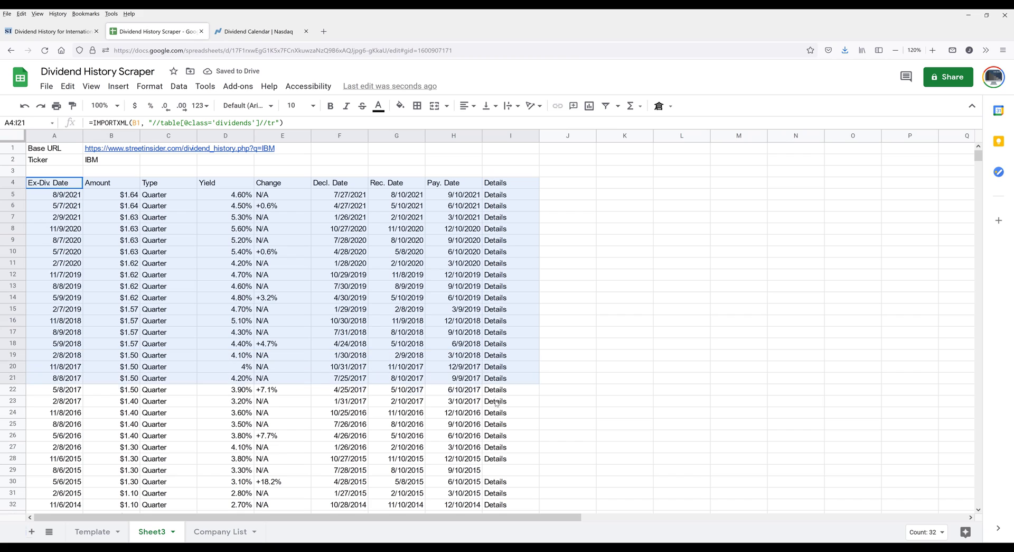
pyautogui.click(461, 377)
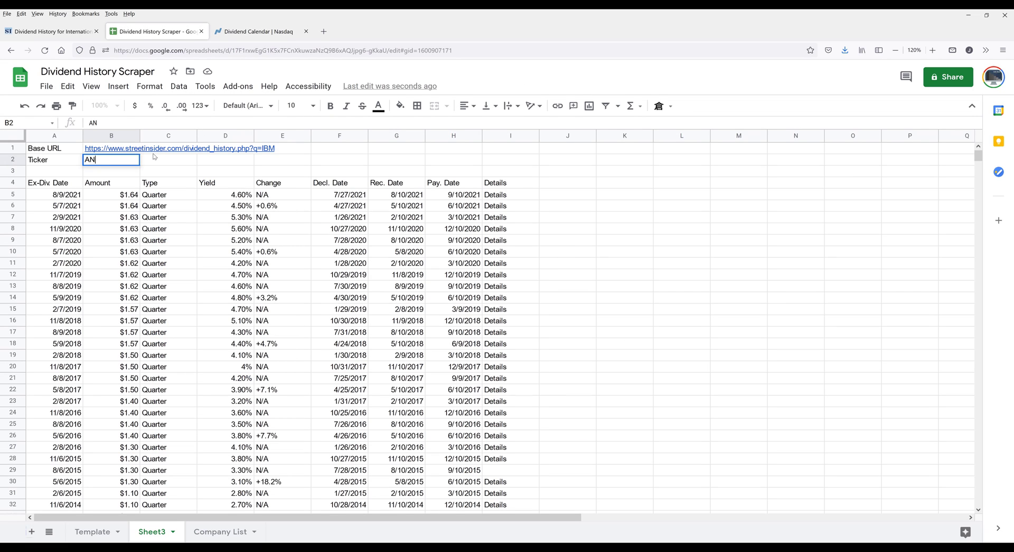
pyautogui.write('ANDE')
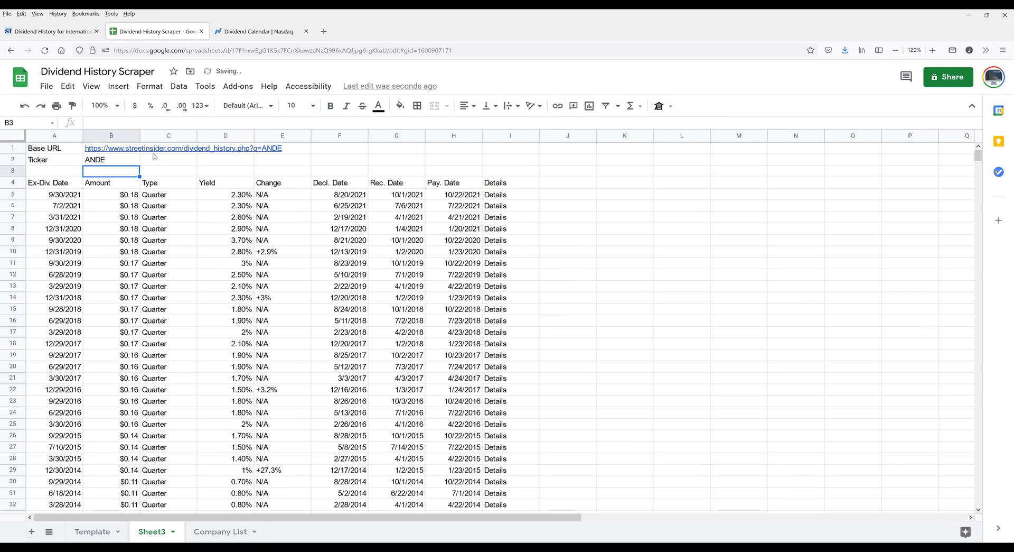